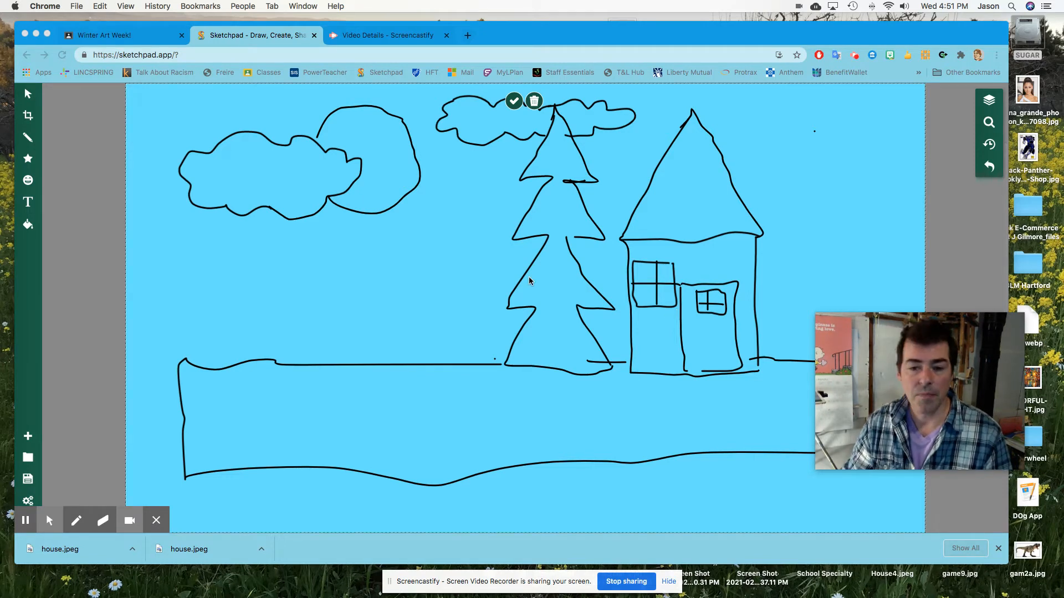
{"action": "mouse_move", "coordinate": [27, 137]}
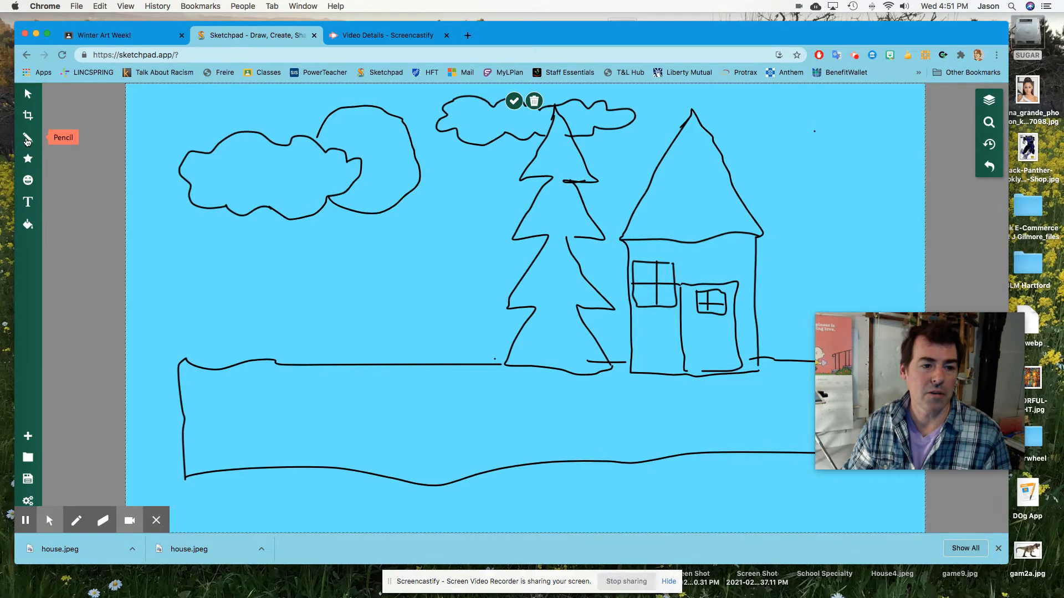
Set the fill colour to yellow and switch to the wide, soft Paintbrush.
{"action": "left_click", "coordinate": [27, 136]}
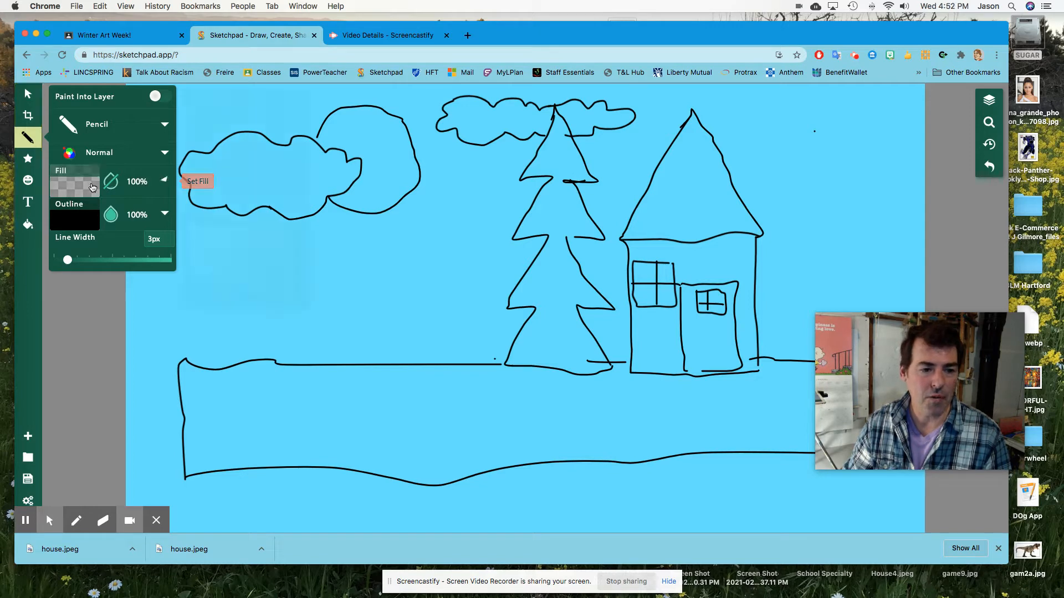
{"action": "left_click", "coordinate": [75, 181]}
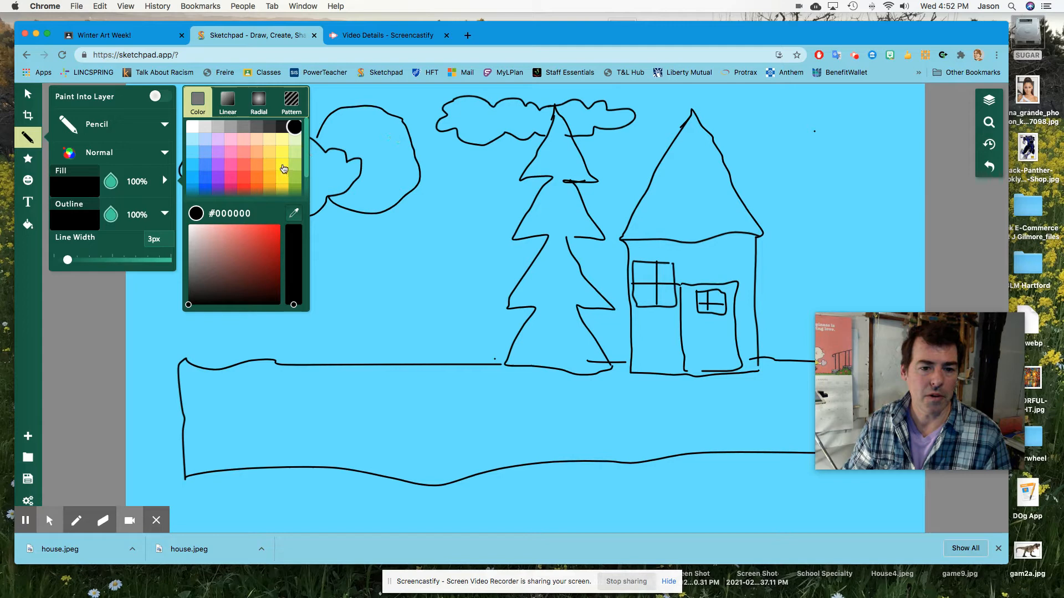
{"action": "left_click", "coordinate": [283, 165]}
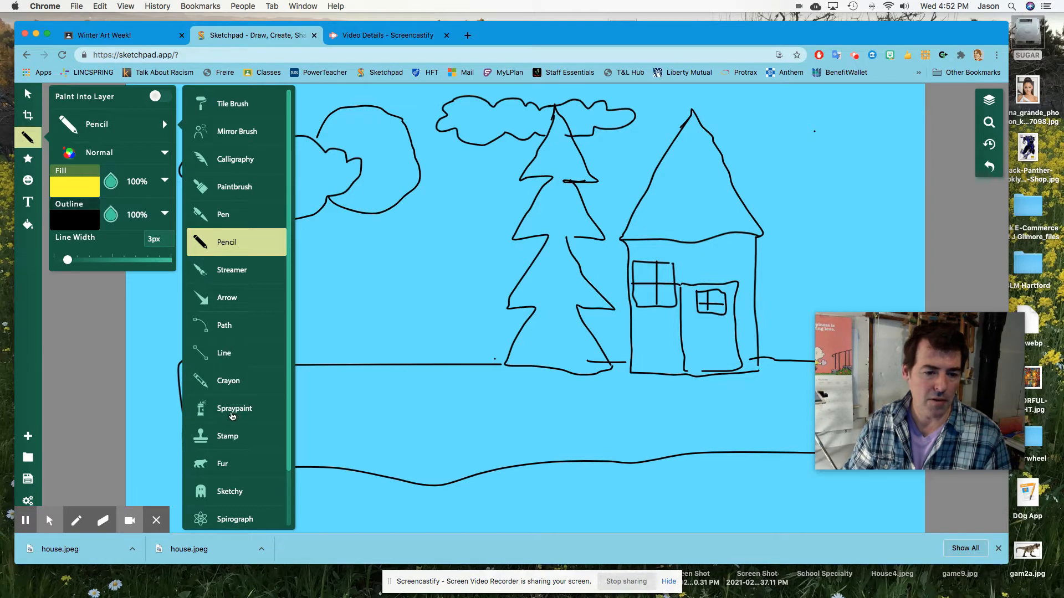
{"action": "mouse_move", "coordinate": [233, 192]}
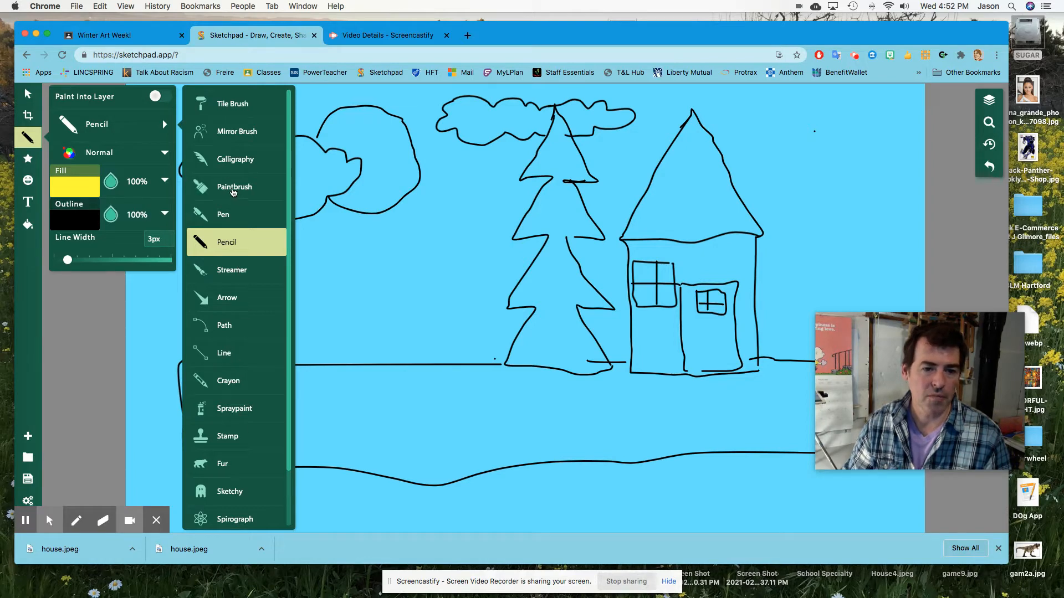
{"action": "left_click", "coordinate": [234, 186]}
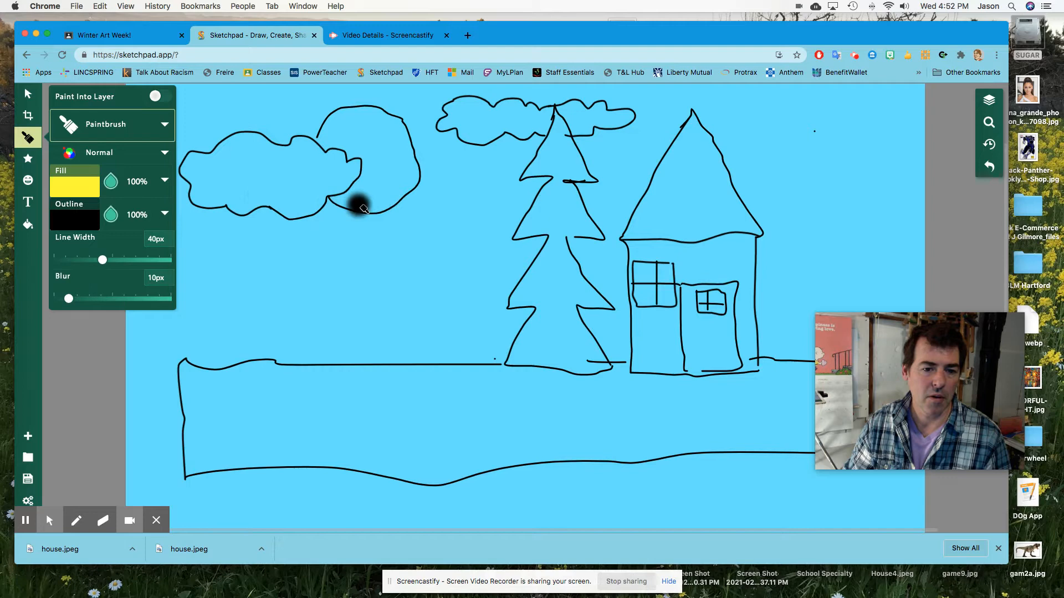
{"action": "mouse_move", "coordinate": [110, 214]}
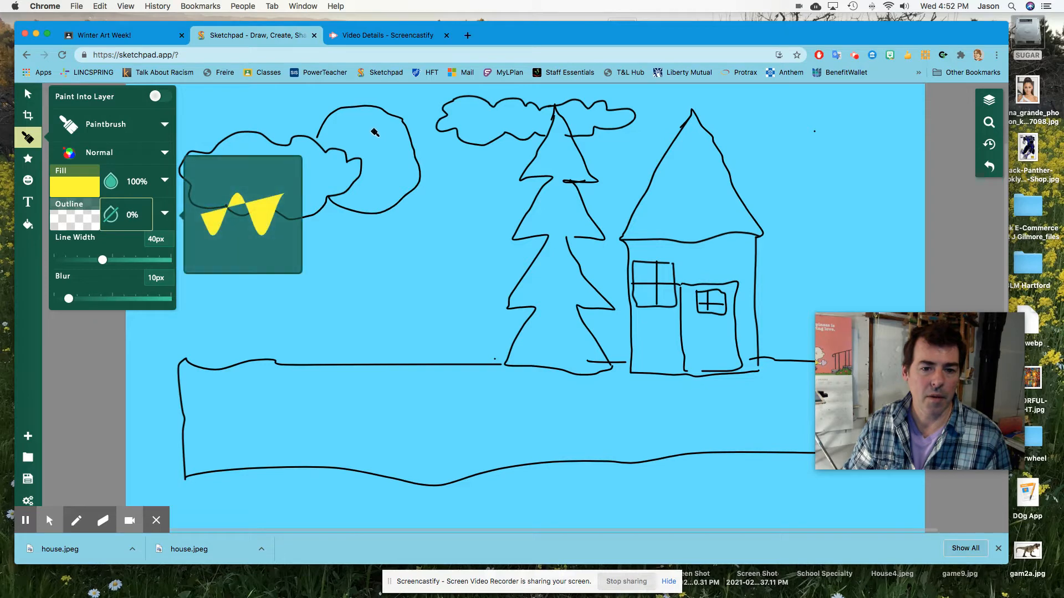
Close the brush settings and dab yellow paint onto the sun, leaving a dark smudge.
{"action": "left_click", "coordinate": [28, 137]}
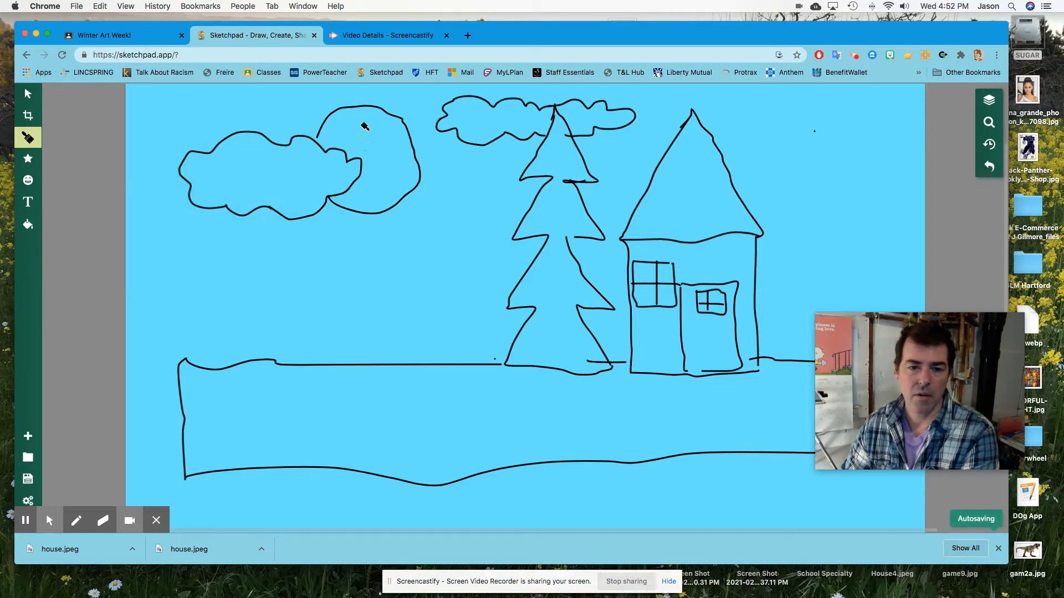
{"action": "left_click", "coordinate": [346, 133]}
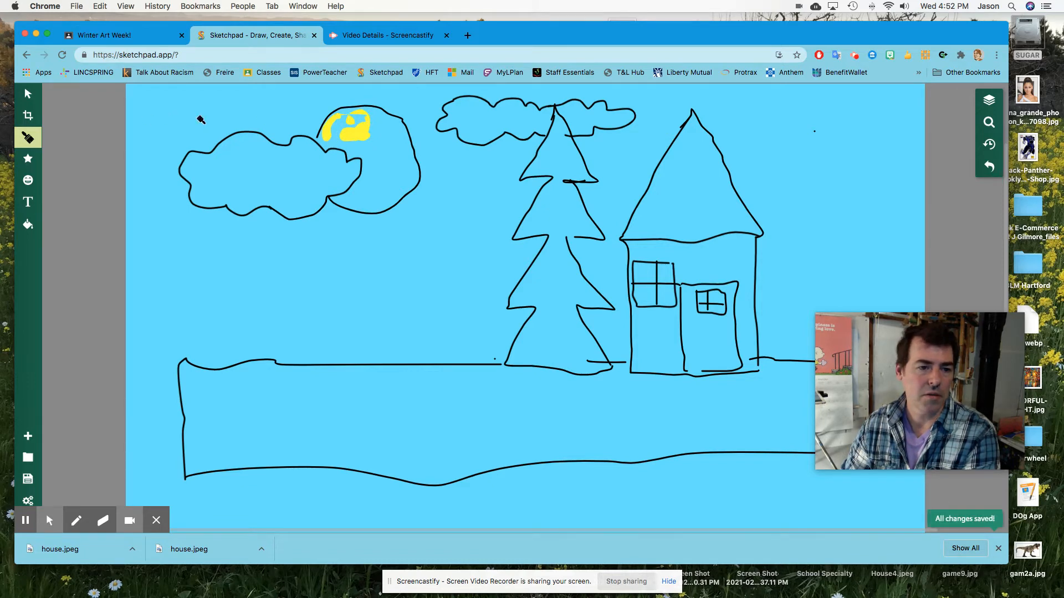
{"action": "left_click", "coordinate": [27, 137]}
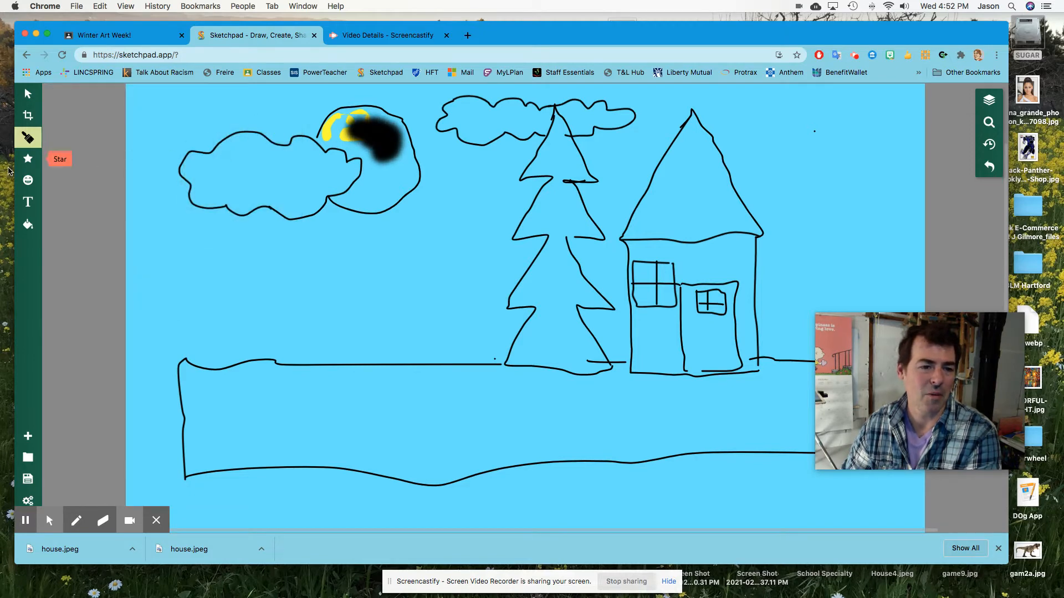
Make the Paintbrush outline yellow and brush across the sun into a solid yellow disc.
{"action": "left_click", "coordinate": [27, 137]}
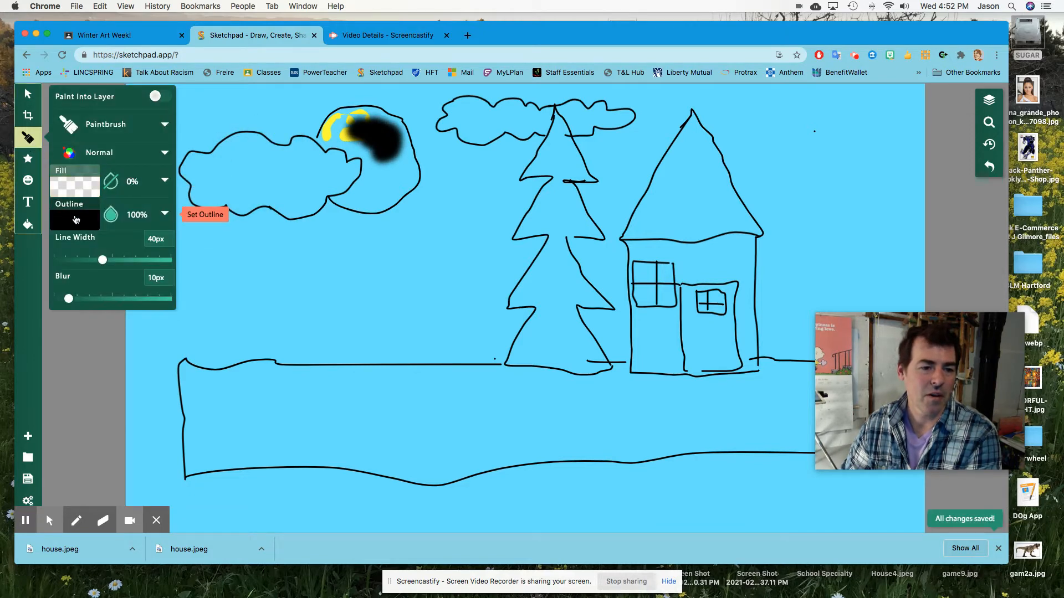
{"action": "left_click", "coordinate": [75, 218]}
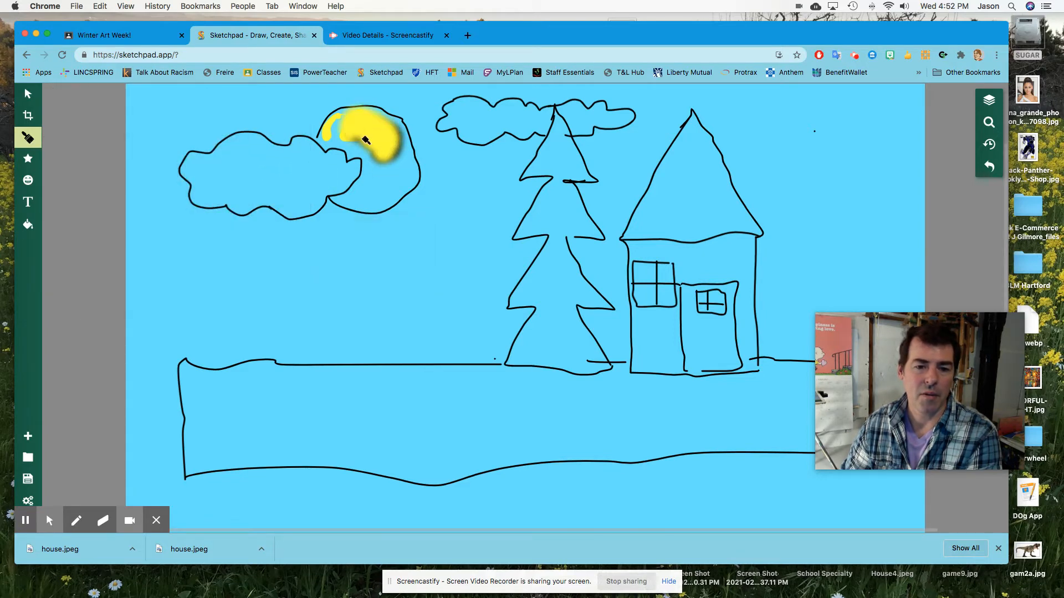
{"action": "left_click_drag", "start_coordinate": [365, 140], "coordinate": [371, 149]}
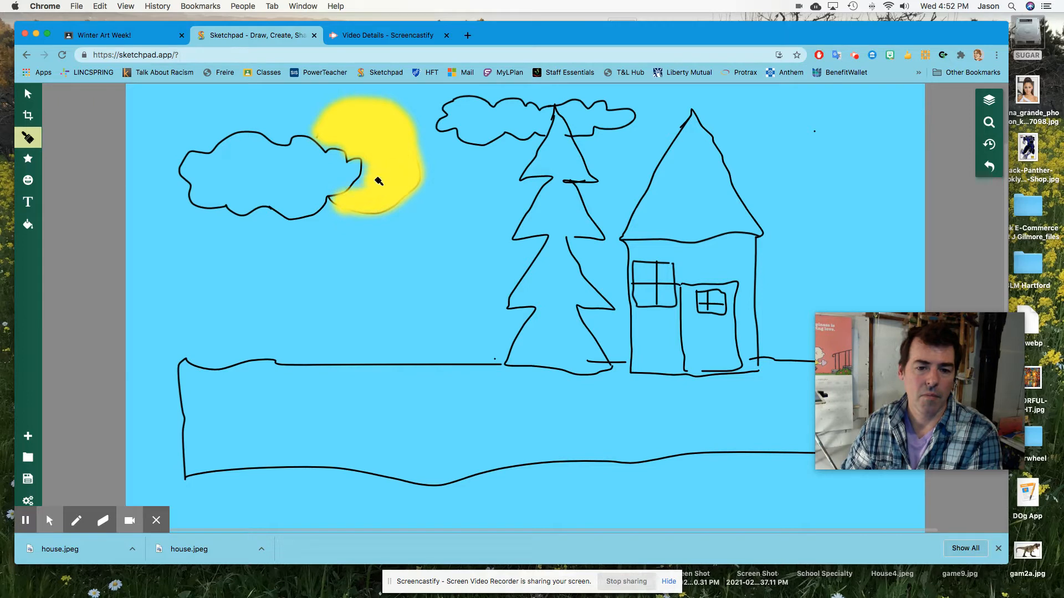
{"action": "left_click_drag", "start_coordinate": [378, 181], "coordinate": [412, 179]}
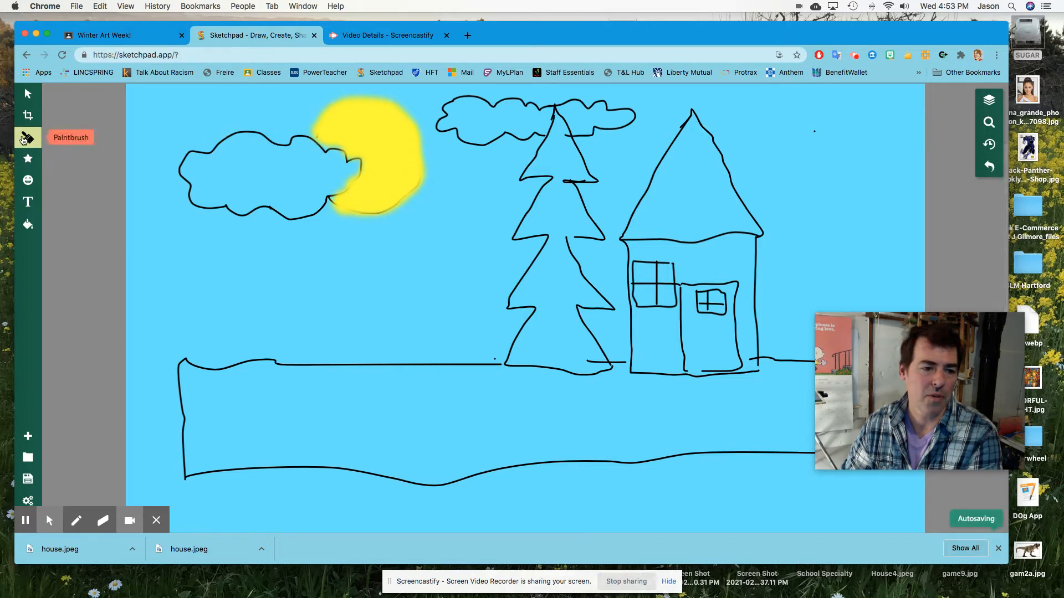
Set the brush Fill to yellow and the Outline to black.
{"action": "left_click", "coordinate": [27, 137]}
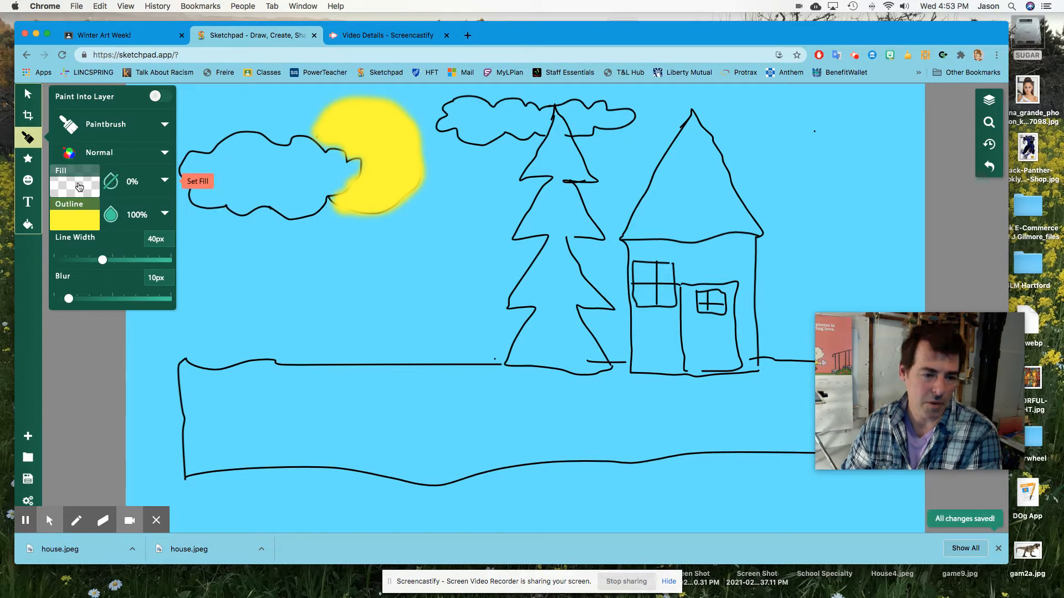
{"action": "left_click", "coordinate": [75, 182]}
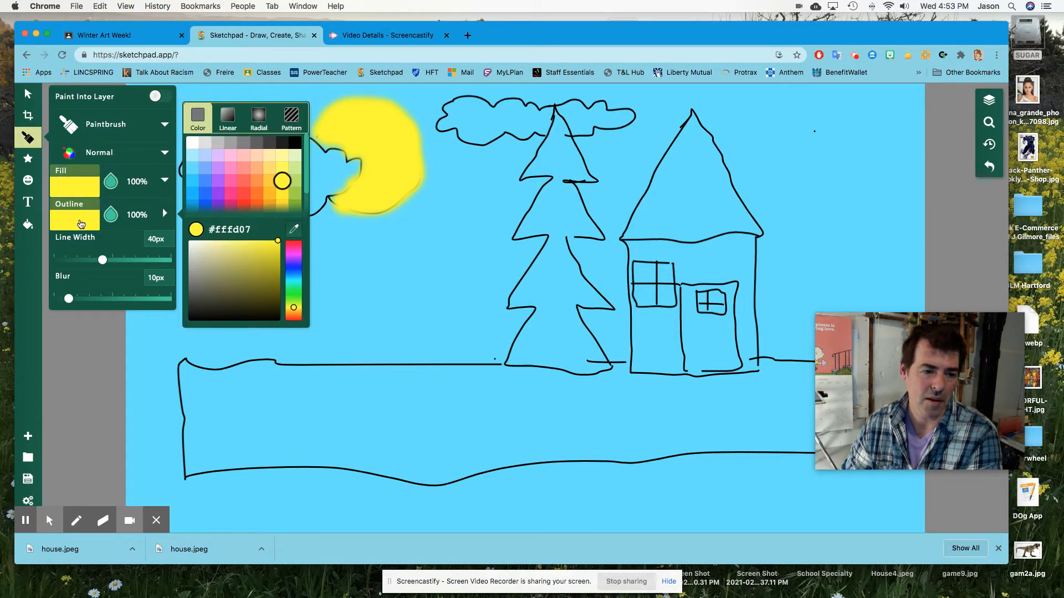
{"action": "left_click_drag", "start_coordinate": [102, 215], "coordinate": [61, 214]}
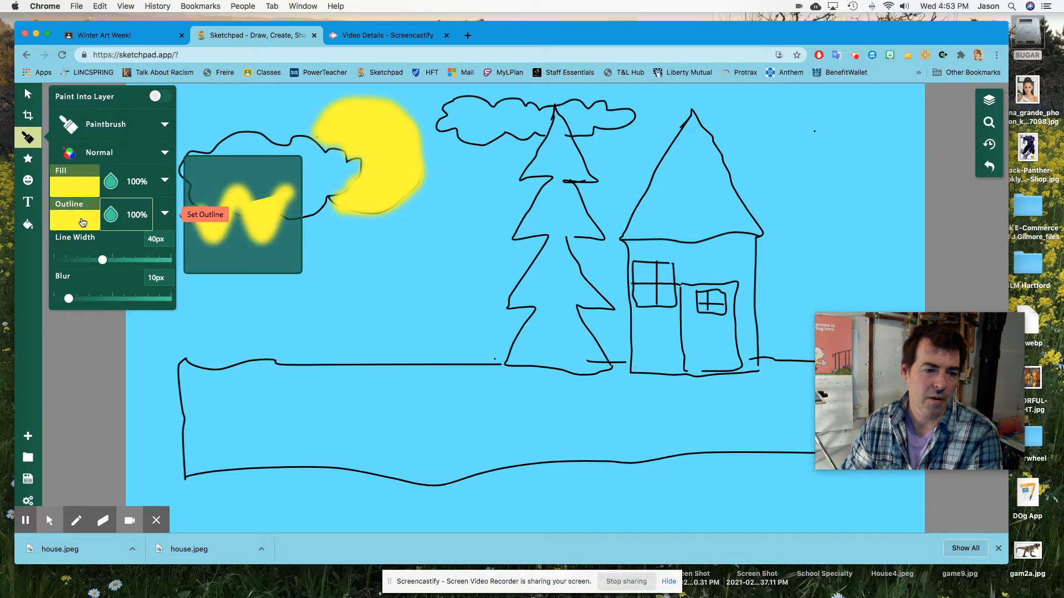
{"action": "left_click", "coordinate": [75, 214]}
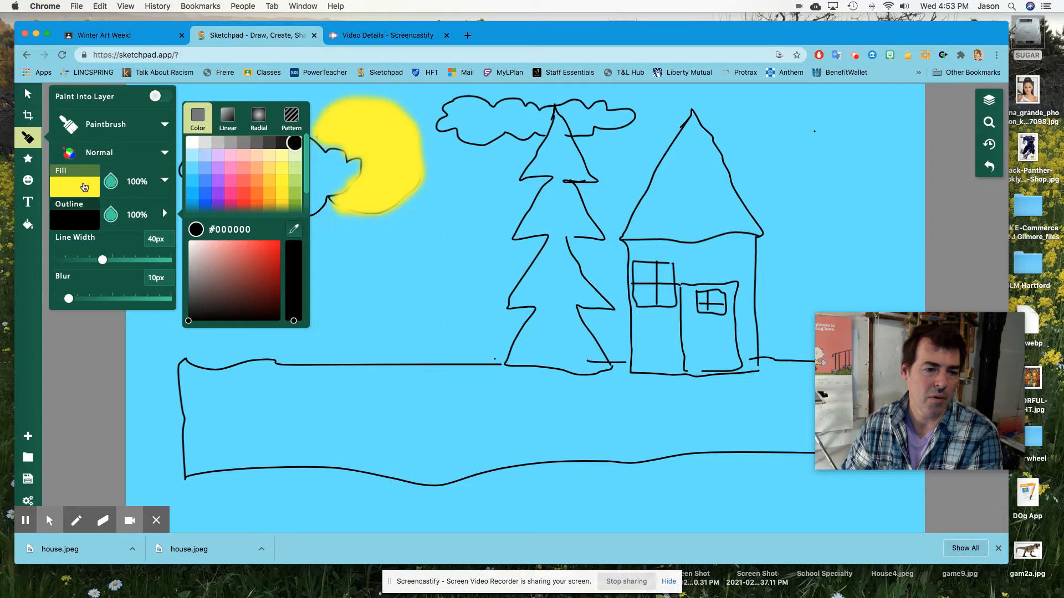
Switch to the Line tool with white fill and trace the first cloud's edge.
{"action": "left_click", "coordinate": [105, 124]}
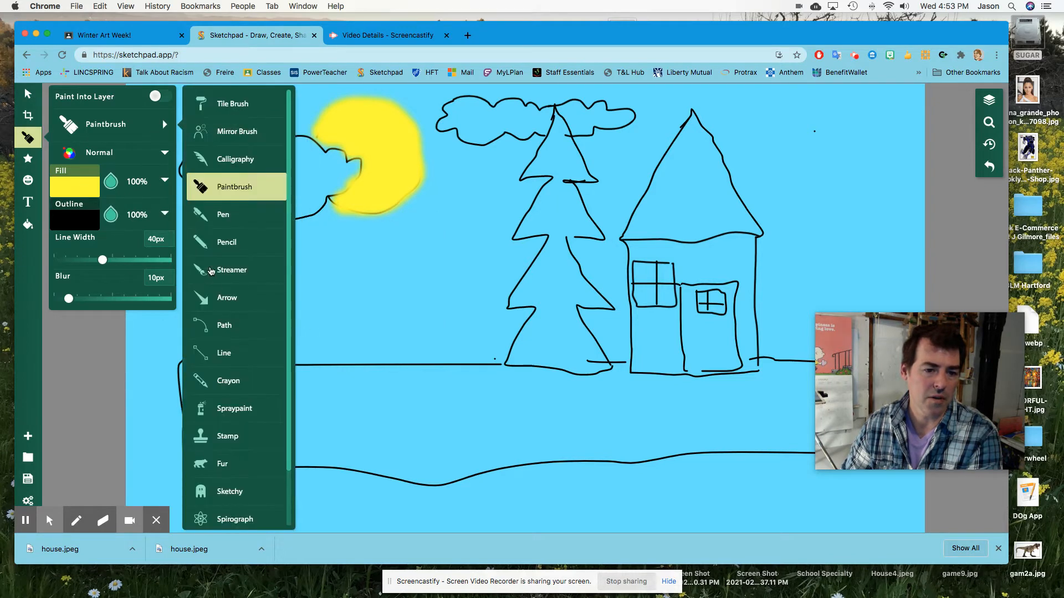
{"action": "left_click", "coordinate": [224, 353]}
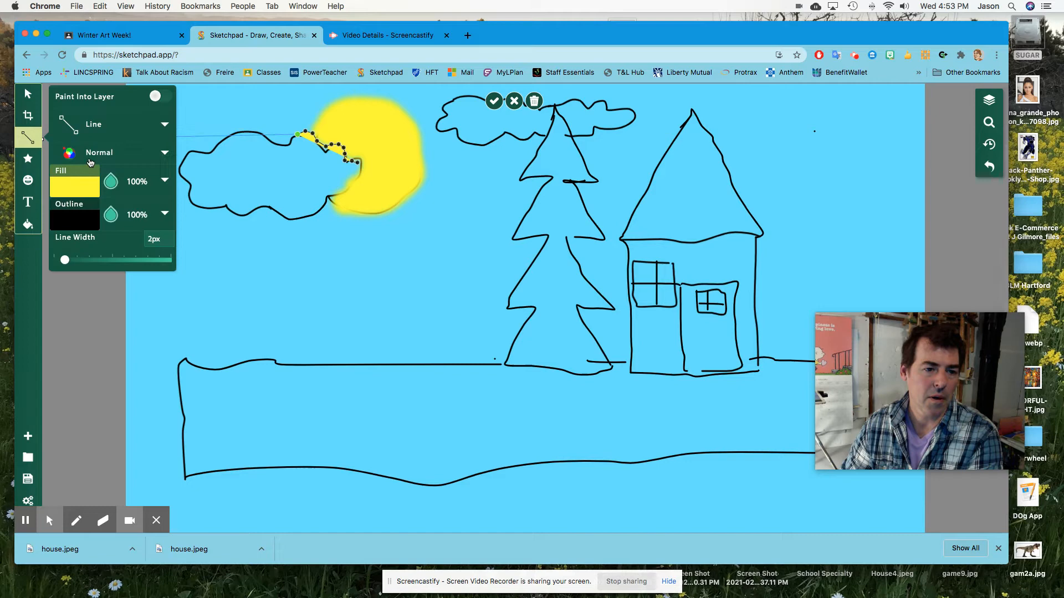
{"action": "left_click", "coordinate": [75, 187]}
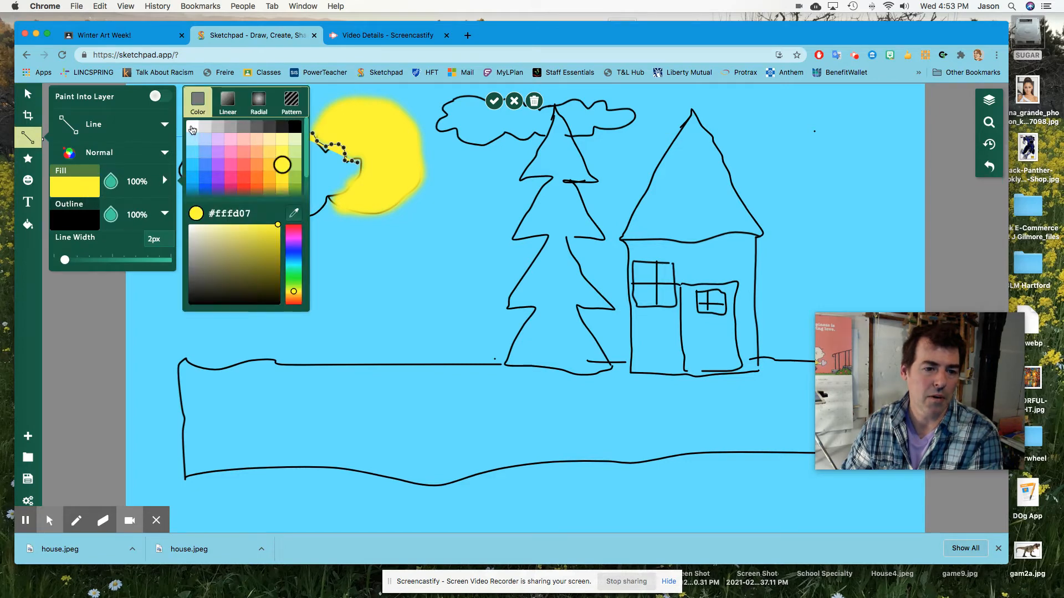
{"action": "left_click", "coordinate": [194, 127]}
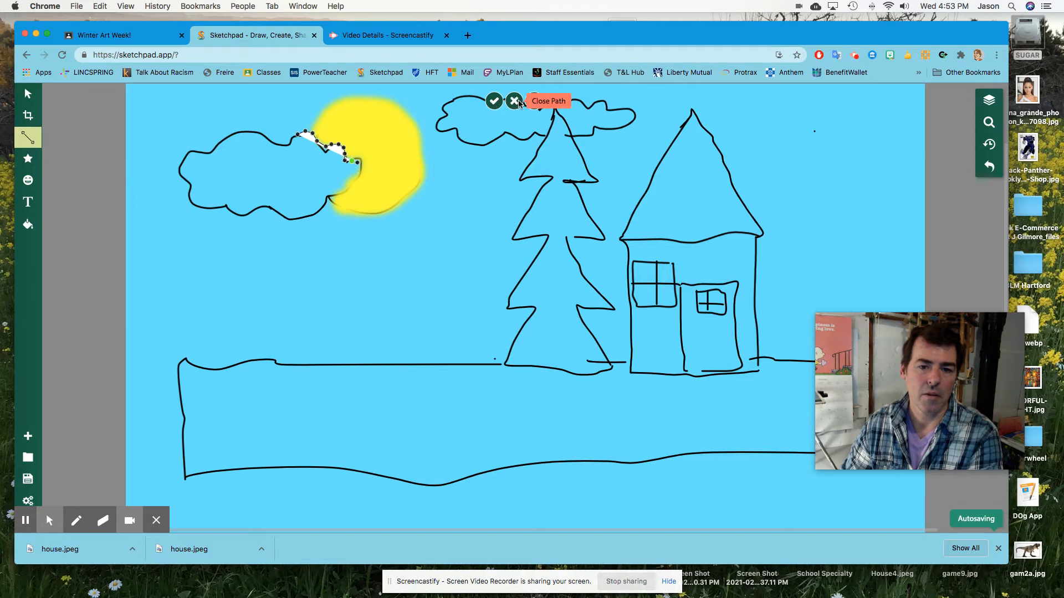
{"action": "left_click", "coordinate": [514, 101]}
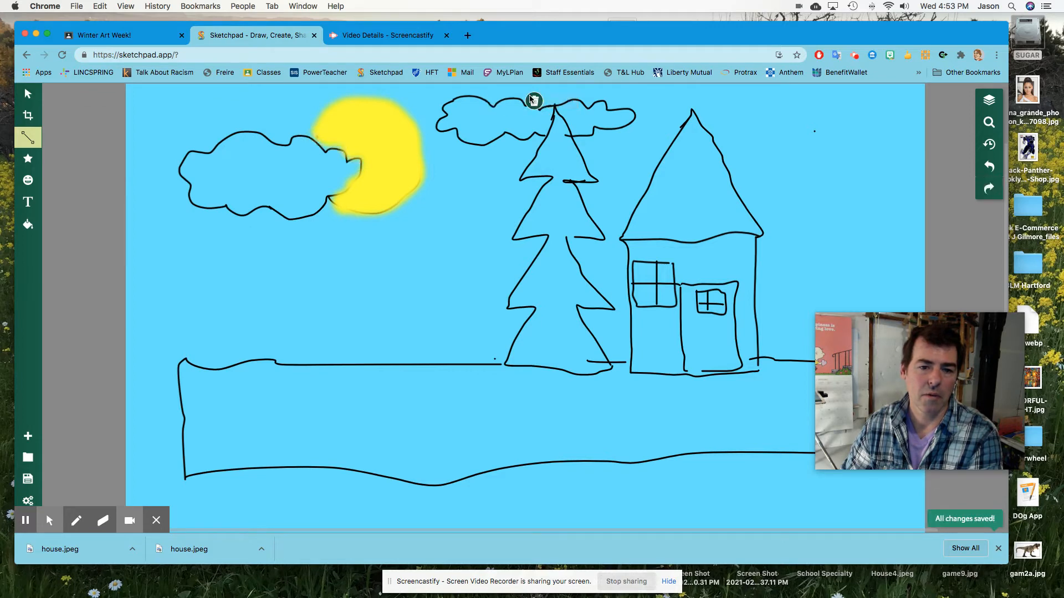
{"action": "left_click", "coordinate": [534, 100]}
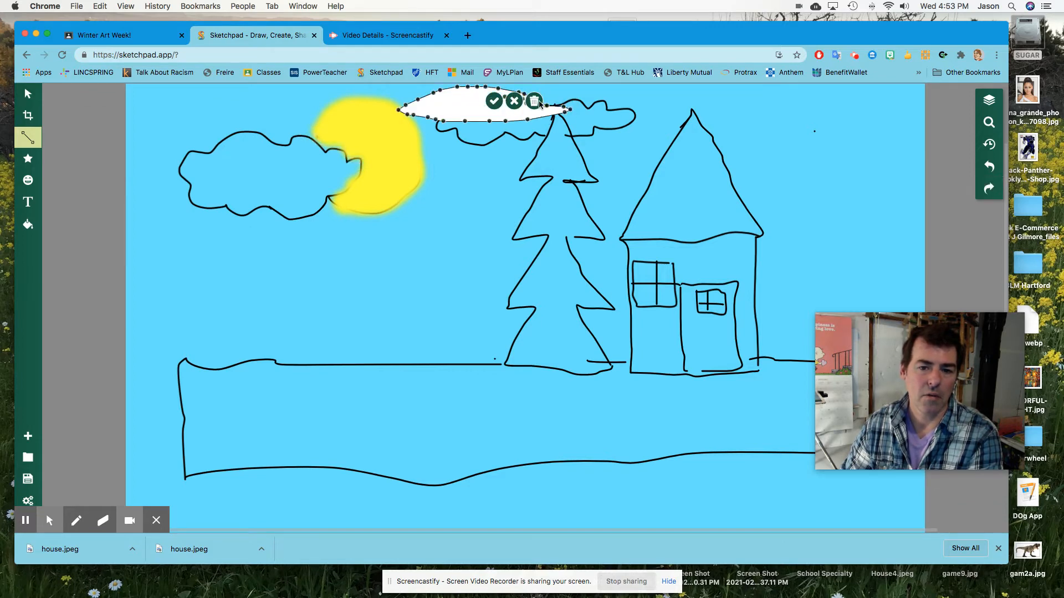
Discard the stray oval, then trace the left cloud and confirm its white-filled shape.
{"action": "left_click", "coordinate": [494, 101]}
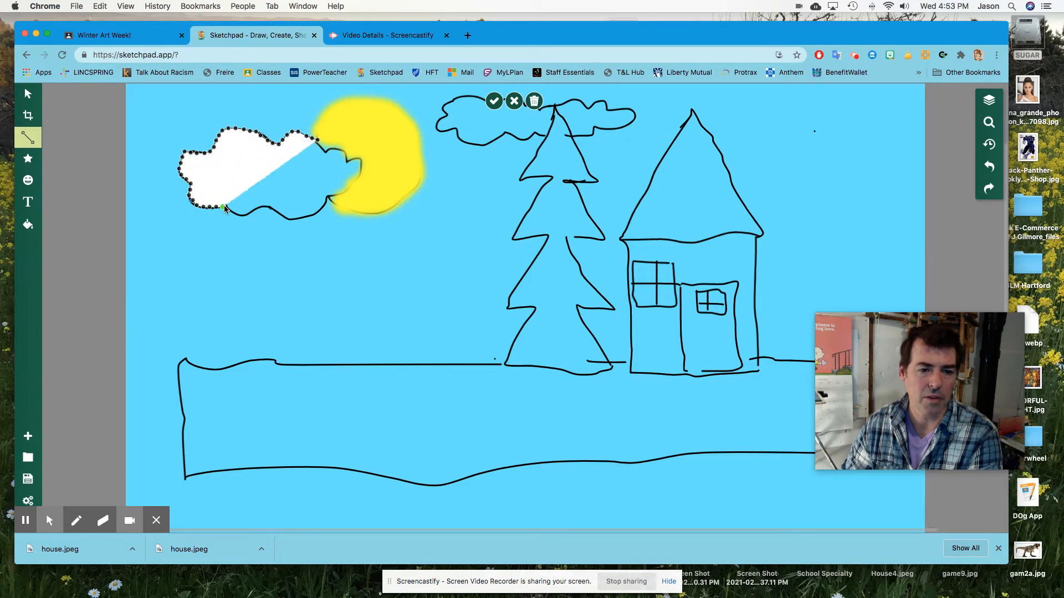
{"action": "left_click_drag", "start_coordinate": [224, 208], "coordinate": [339, 192]}
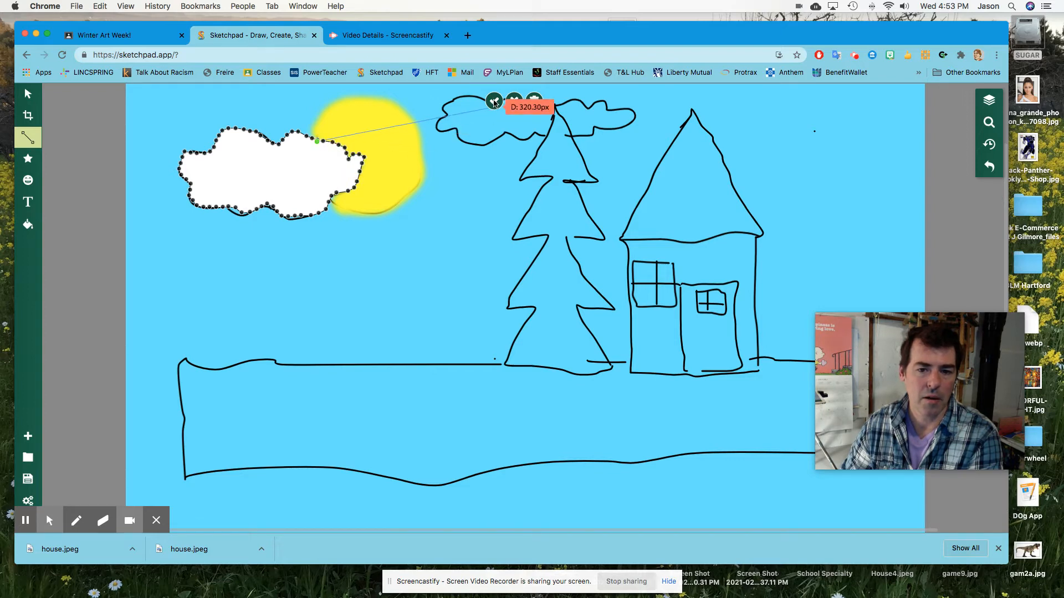
{"action": "left_click", "coordinate": [494, 100]}
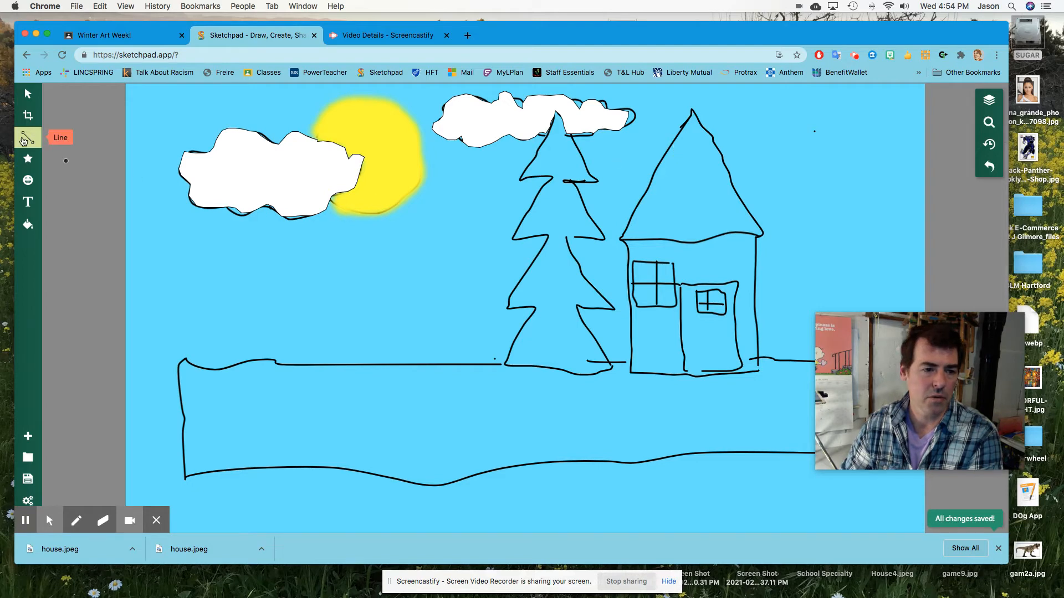
Switch to the Spraypaint tool and set its outline colour to black.
{"action": "left_click", "coordinate": [22, 138]}
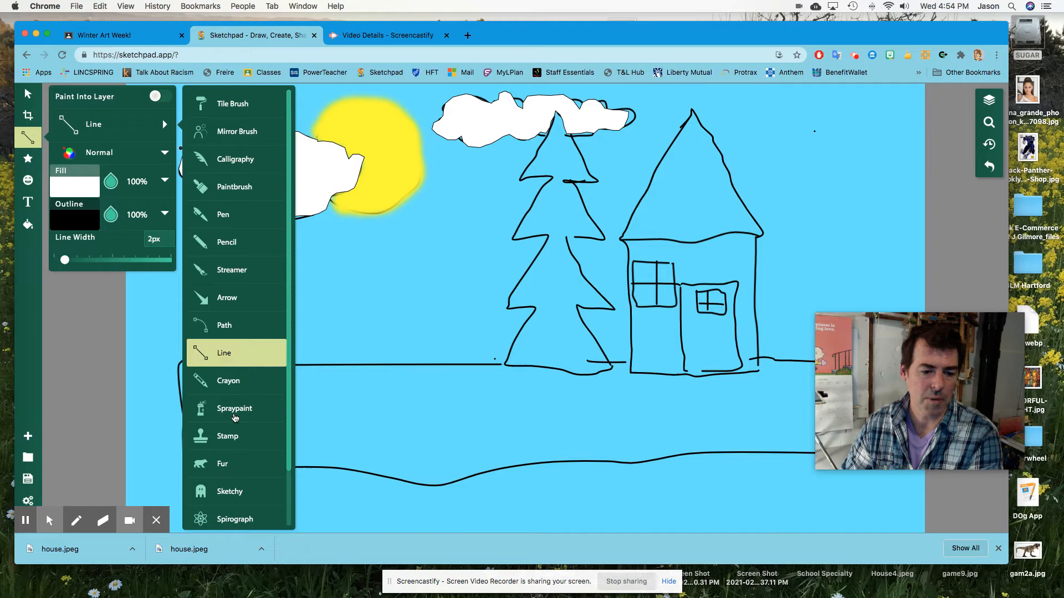
{"action": "left_click", "coordinate": [234, 408]}
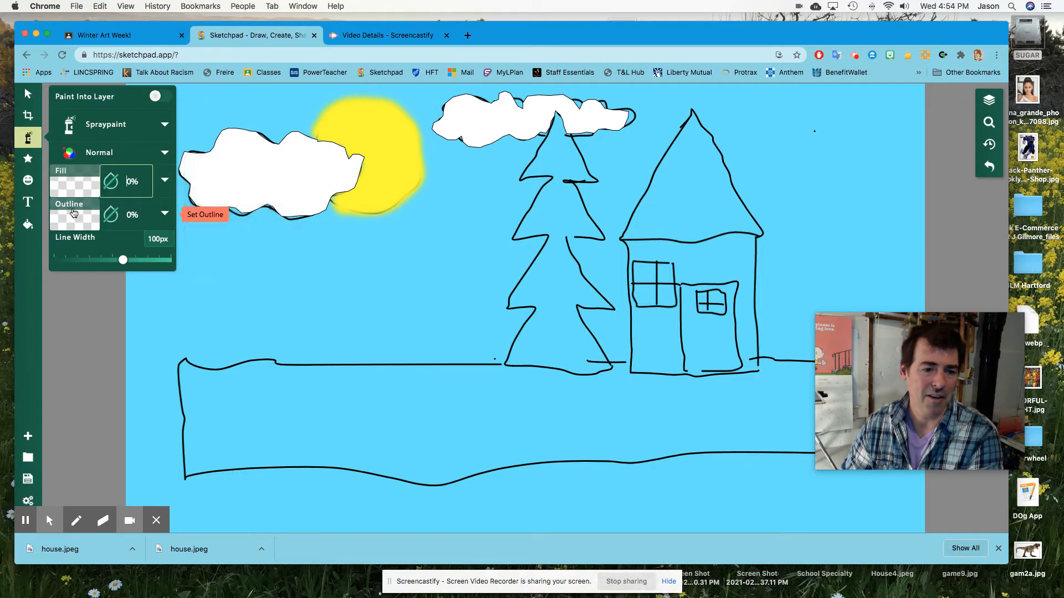
{"action": "left_click", "coordinate": [73, 214]}
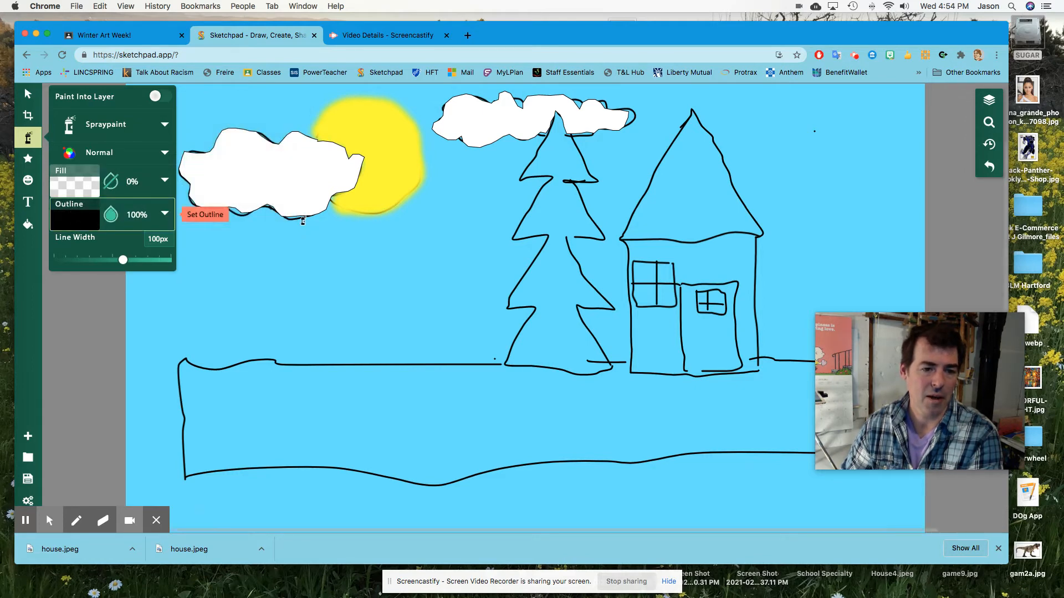
{"action": "left_click", "coordinate": [679, 169]}
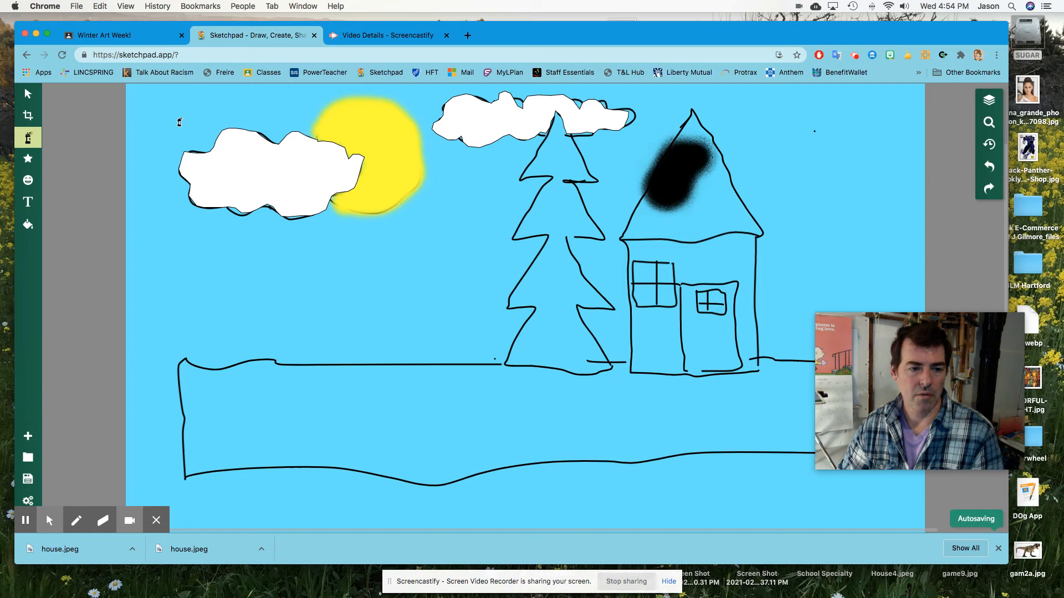
Narrow the spray to about 30px, adjust opacity, and spray black over the roof.
{"action": "left_click", "coordinate": [28, 138]}
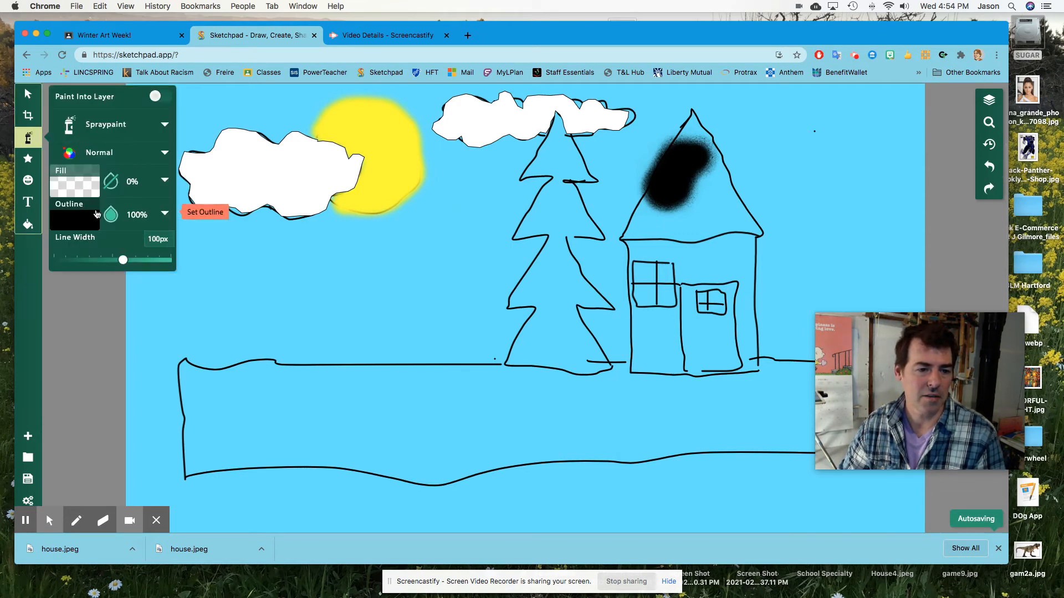
{"action": "left_click_drag", "start_coordinate": [123, 260], "coordinate": [126, 260]}
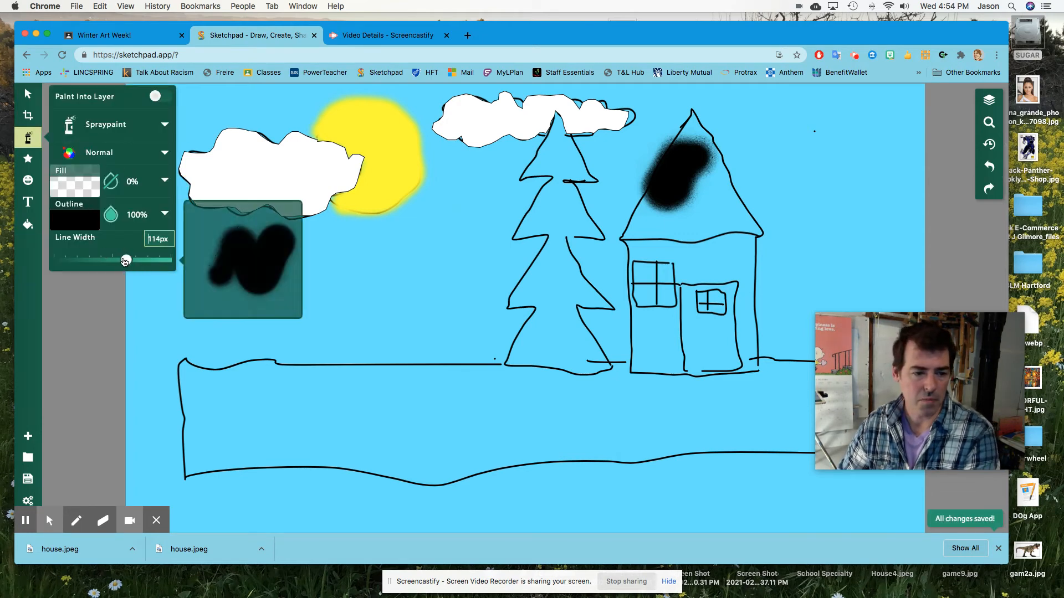
{"action": "left_click_drag", "start_coordinate": [126, 260], "coordinate": [73, 260]}
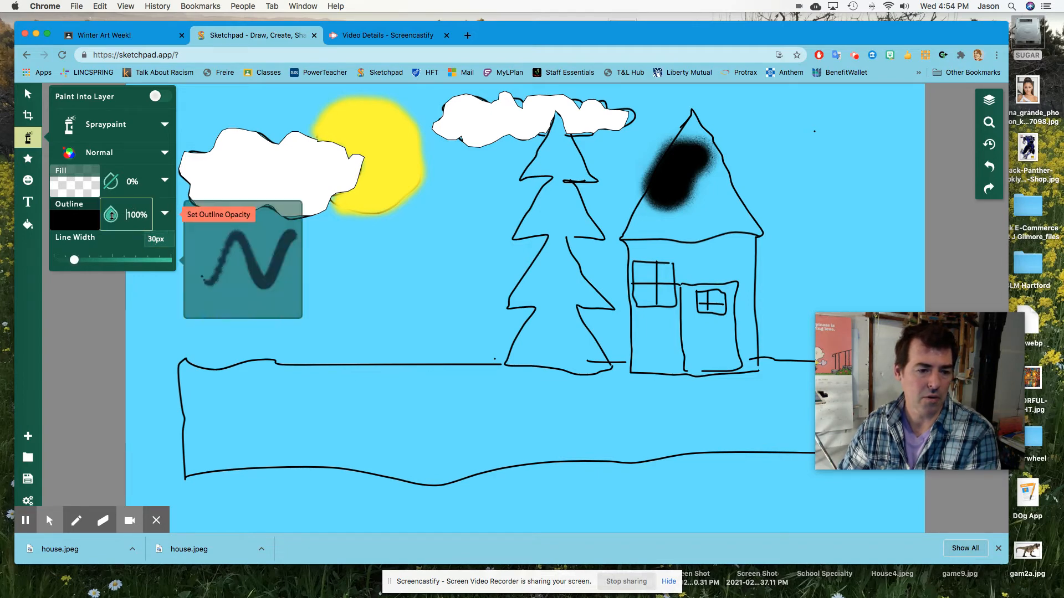
{"action": "left_click", "coordinate": [111, 214]}
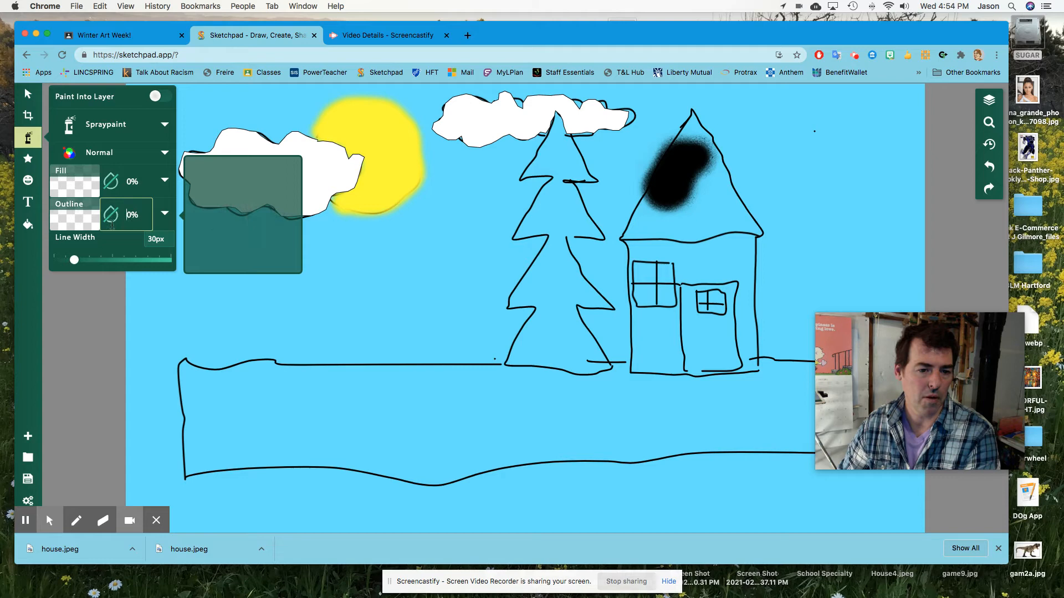
{"action": "left_click_drag", "start_coordinate": [217, 231], "coordinate": [292, 197]}
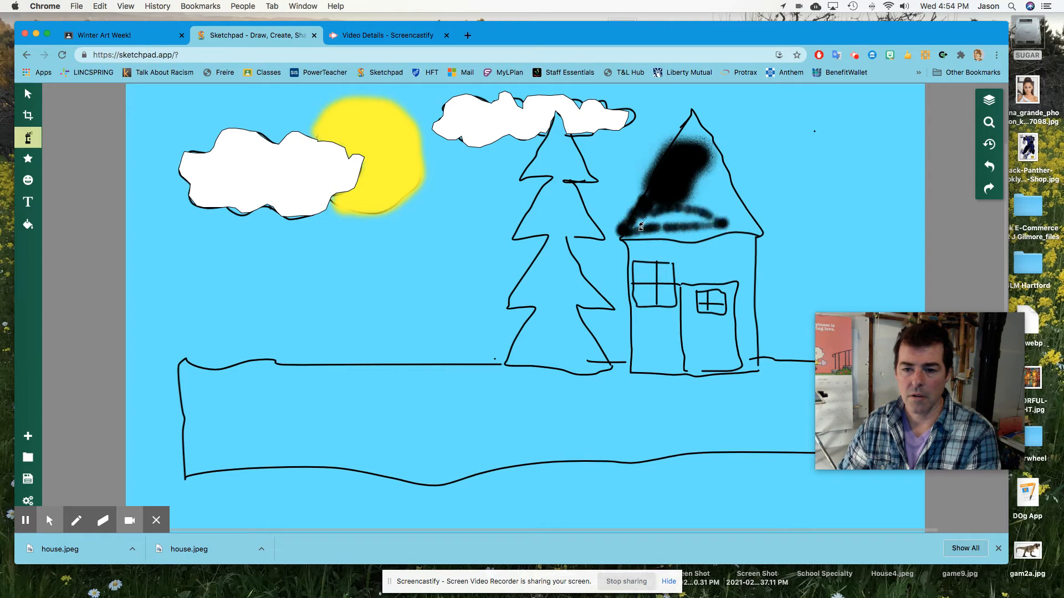
{"action": "left_click_drag", "start_coordinate": [641, 227], "coordinate": [702, 173]}
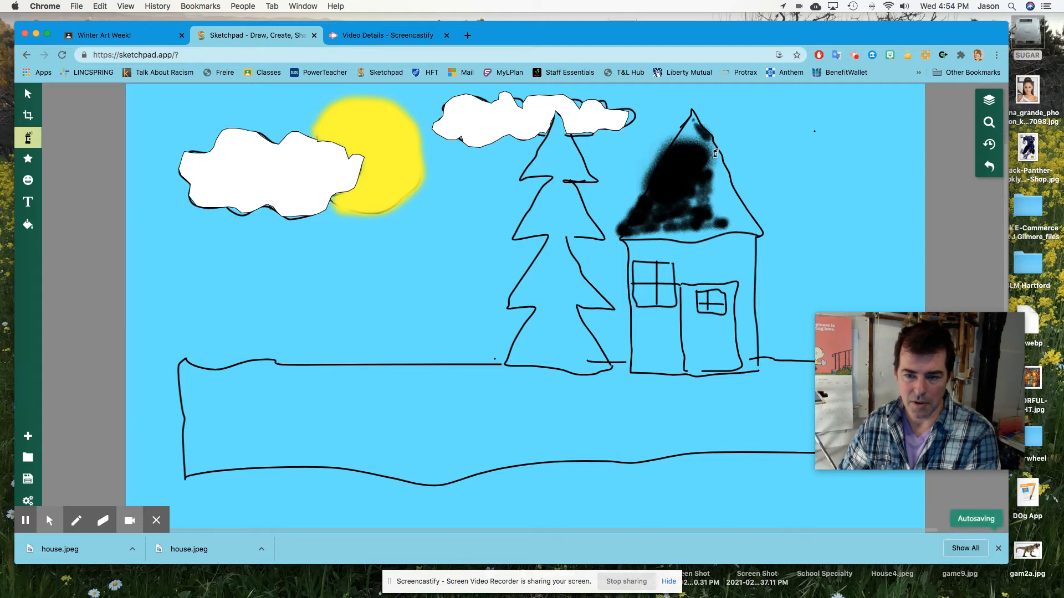
{"action": "mouse_move", "coordinate": [27, 137]}
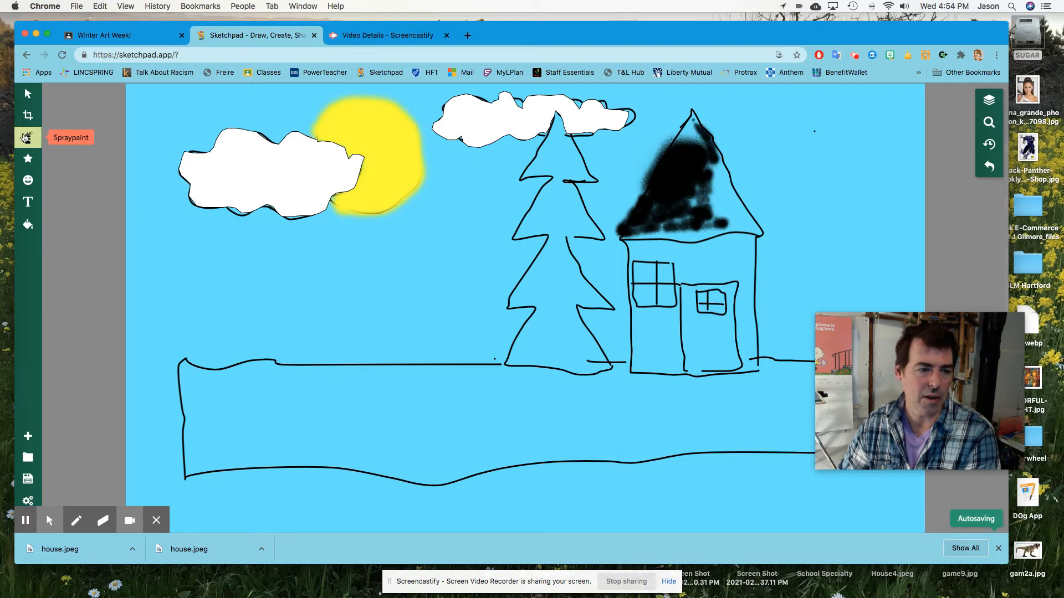
Trace the roof as a solid black Line shape, then return to Winter Art Week.
{"action": "left_click", "coordinate": [27, 138]}
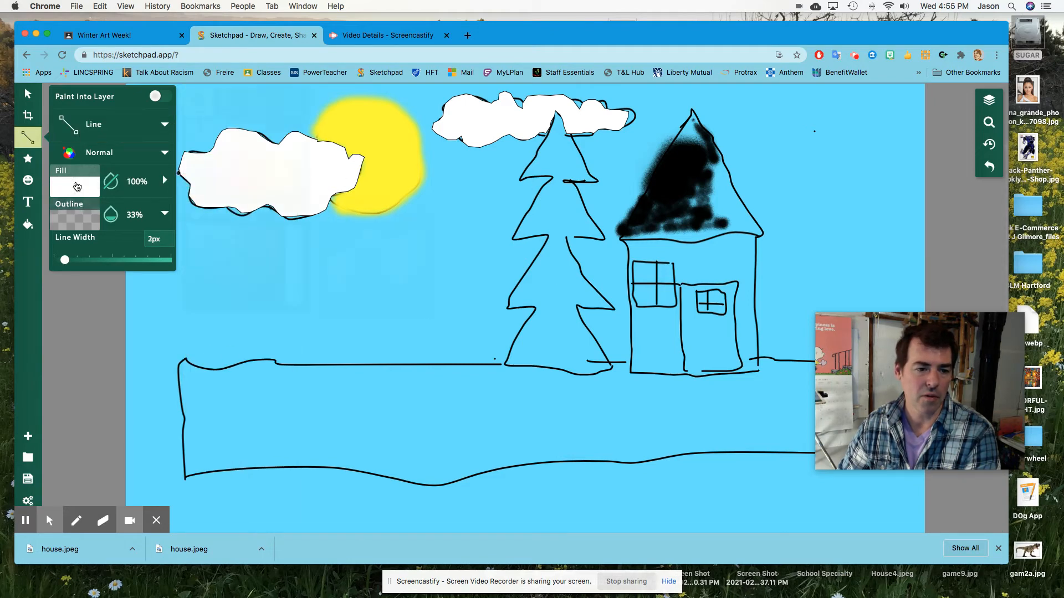
{"action": "left_click", "coordinate": [75, 184]}
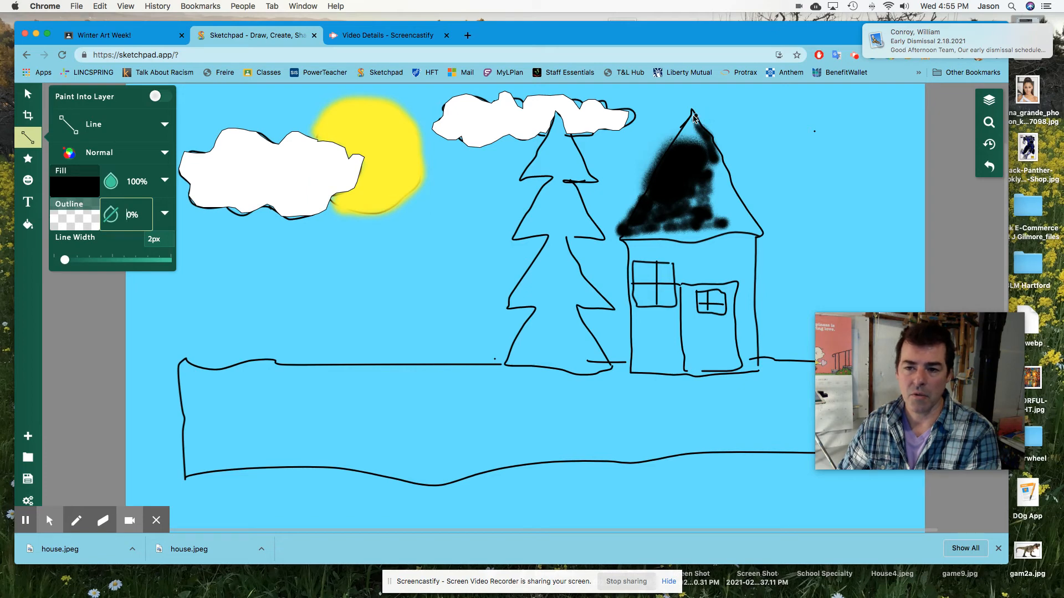
{"action": "left_click_drag", "start_coordinate": [692, 115], "coordinate": [618, 227]}
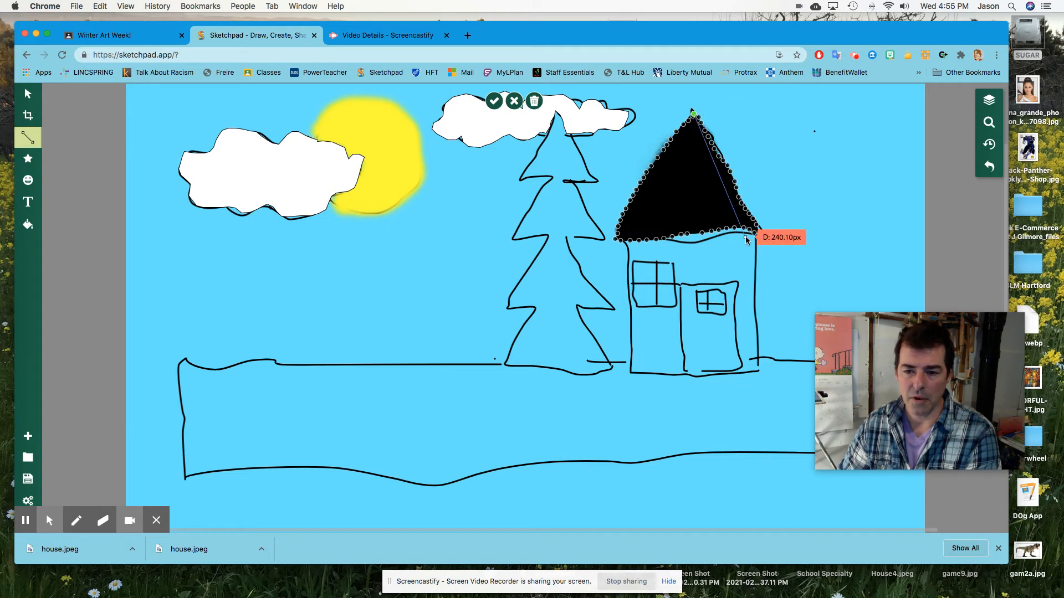
{"action": "left_click", "coordinate": [495, 101]}
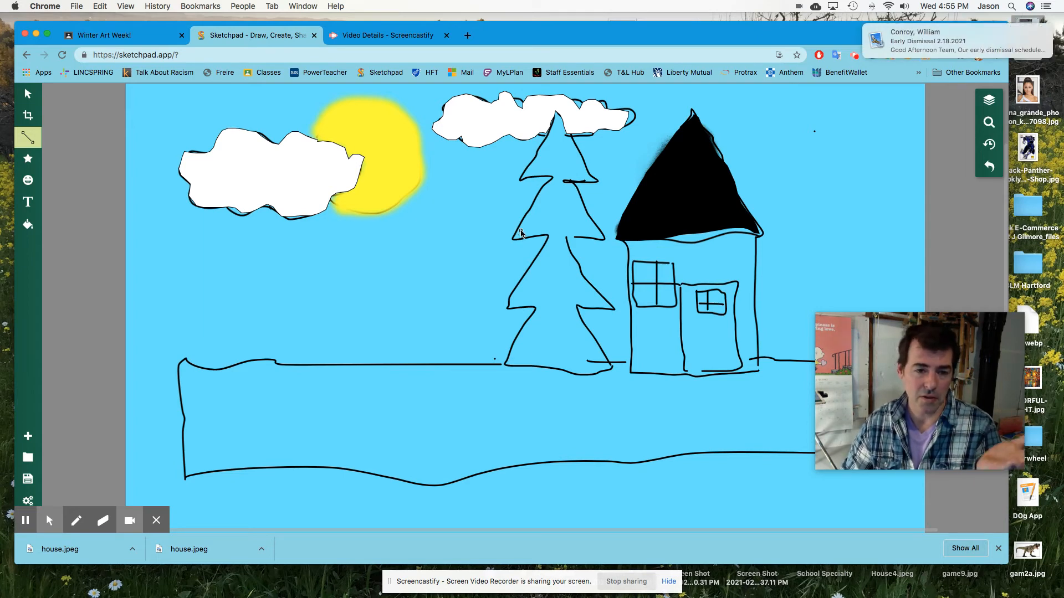
{"action": "left_click", "coordinate": [102, 35]}
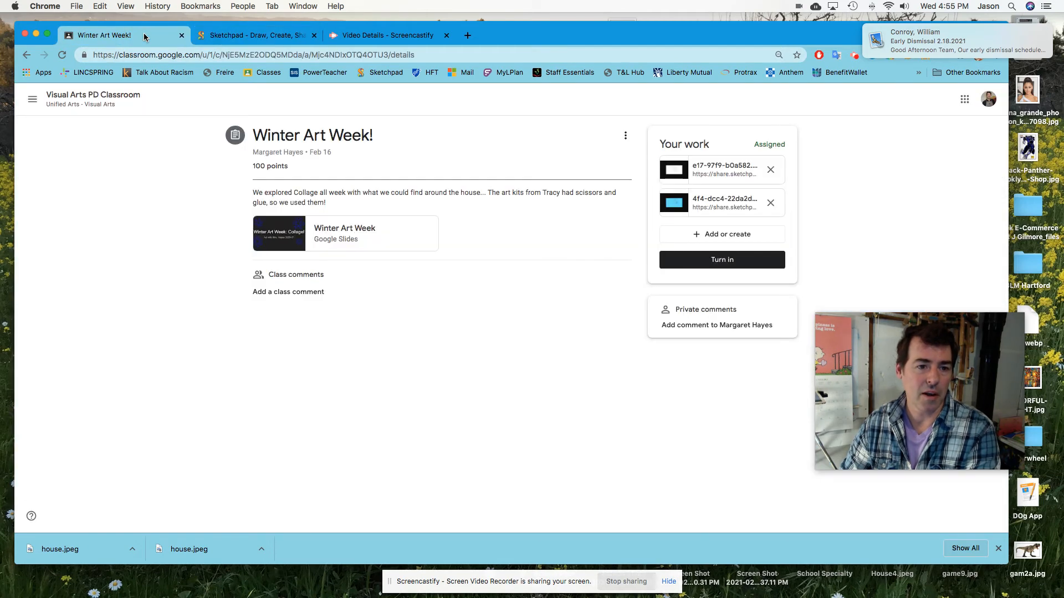
View the Drawing-28 reference in Period 2's Classwork, then return to Sketchpad.
{"action": "left_click", "coordinate": [32, 99]}
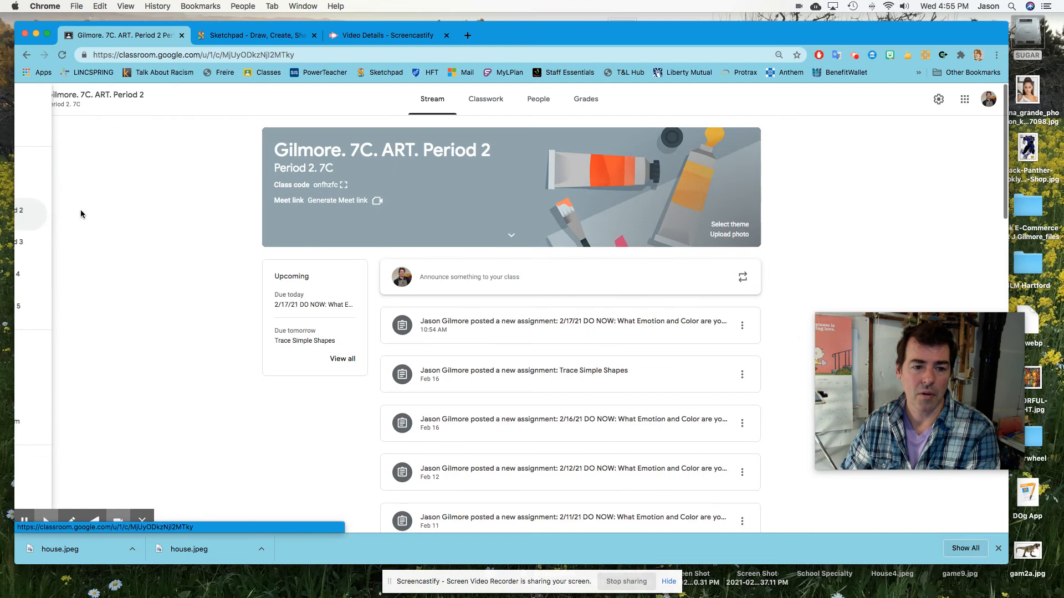
{"action": "left_click", "coordinate": [486, 98]}
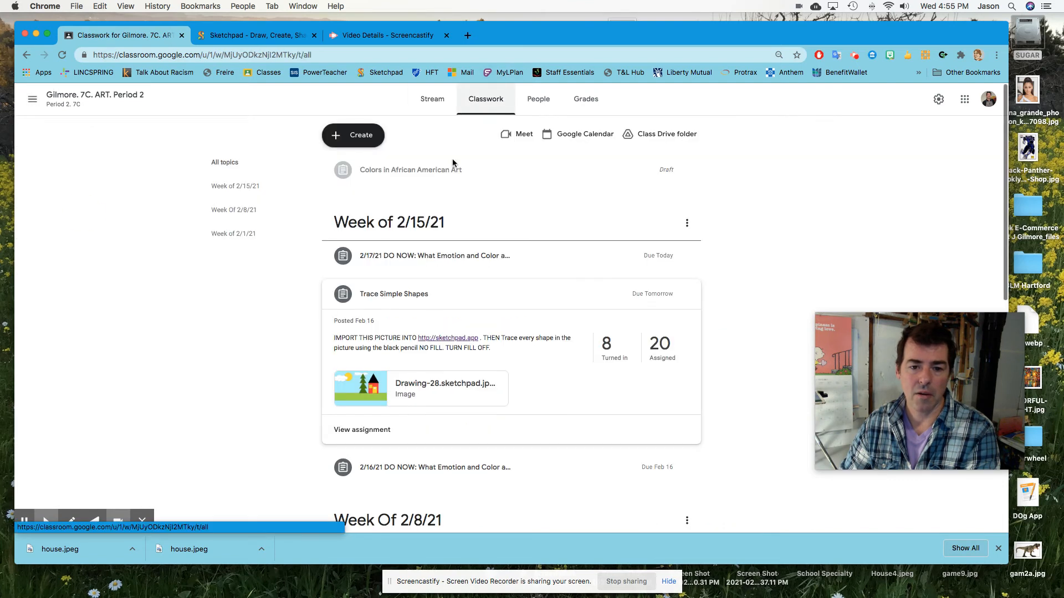
{"action": "left_click", "coordinate": [360, 389]}
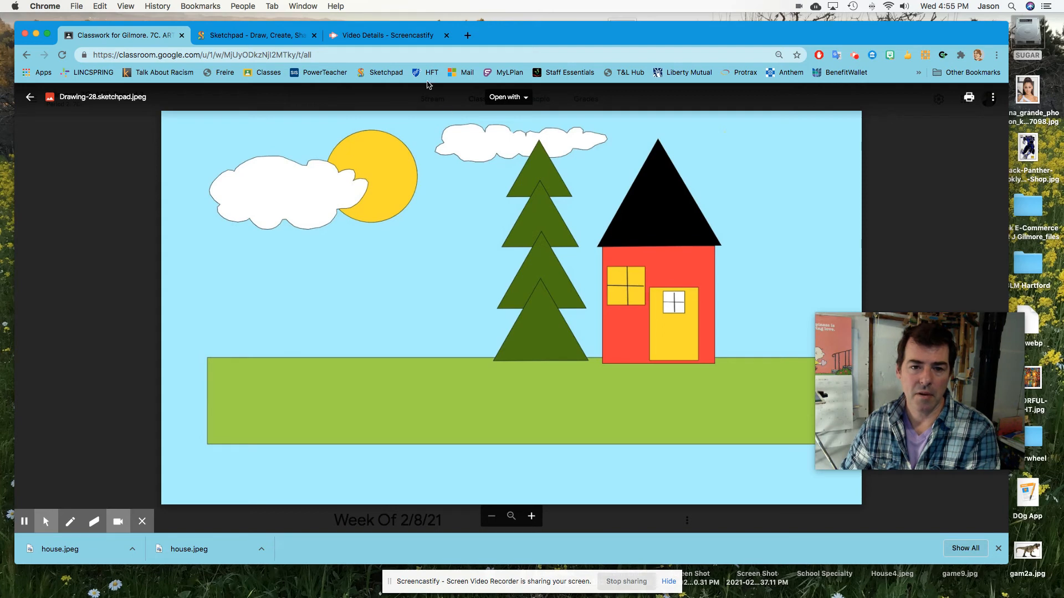
{"action": "left_click", "coordinate": [386, 34]}
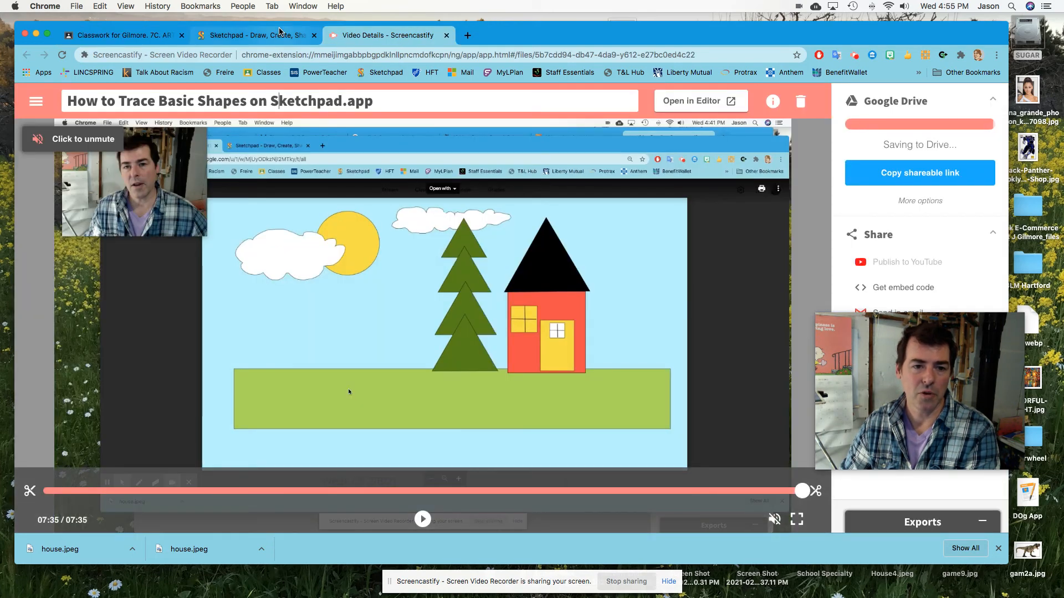
{"action": "left_click", "coordinate": [255, 34]}
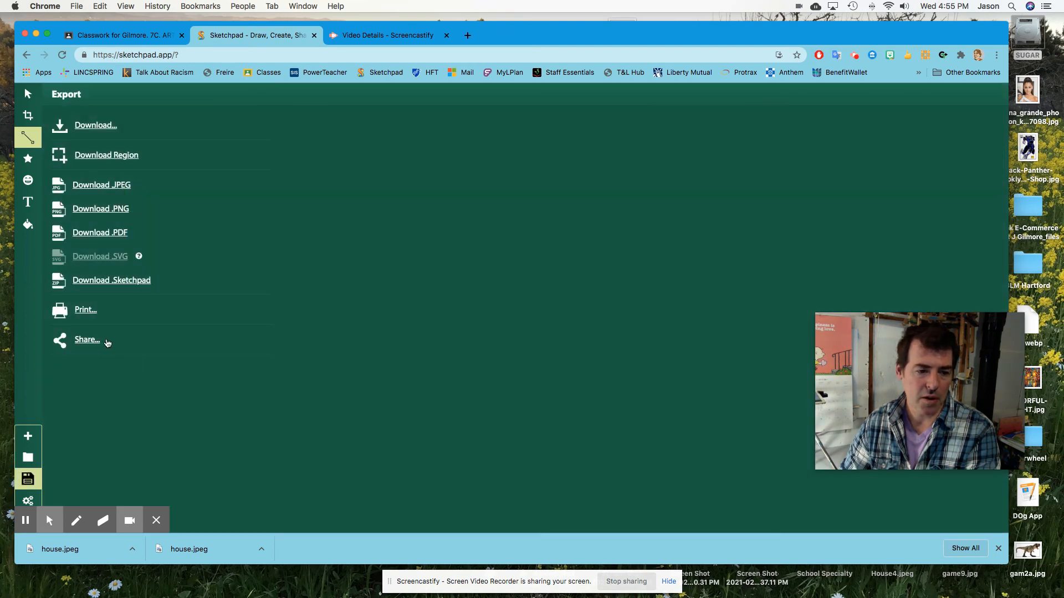
Share the drawing as a PNG, copy its direct link, and return to Classroom.
{"action": "left_click", "coordinate": [85, 340]}
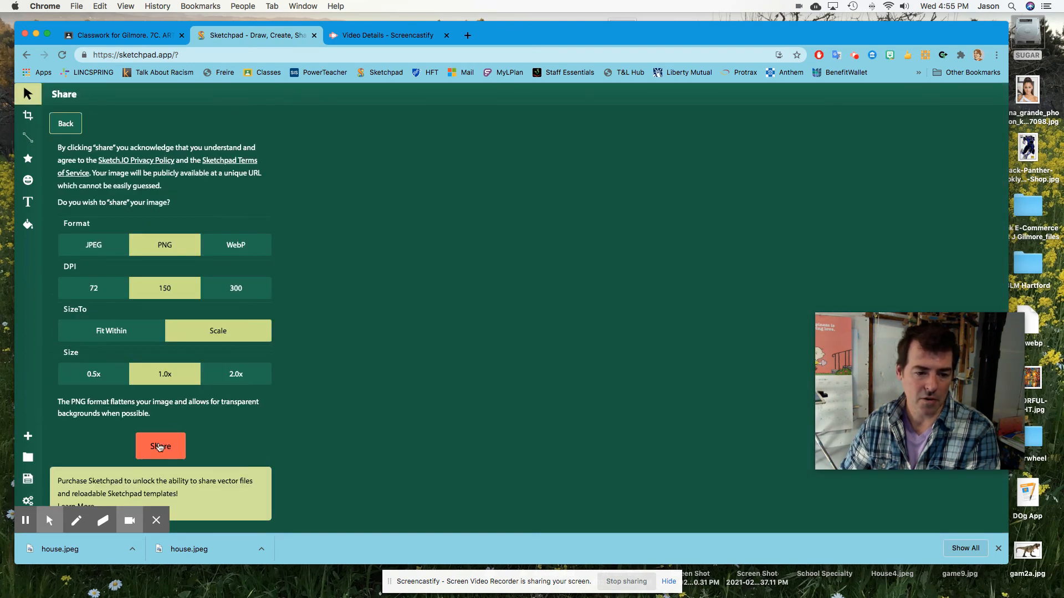
{"action": "left_click", "coordinate": [160, 446]}
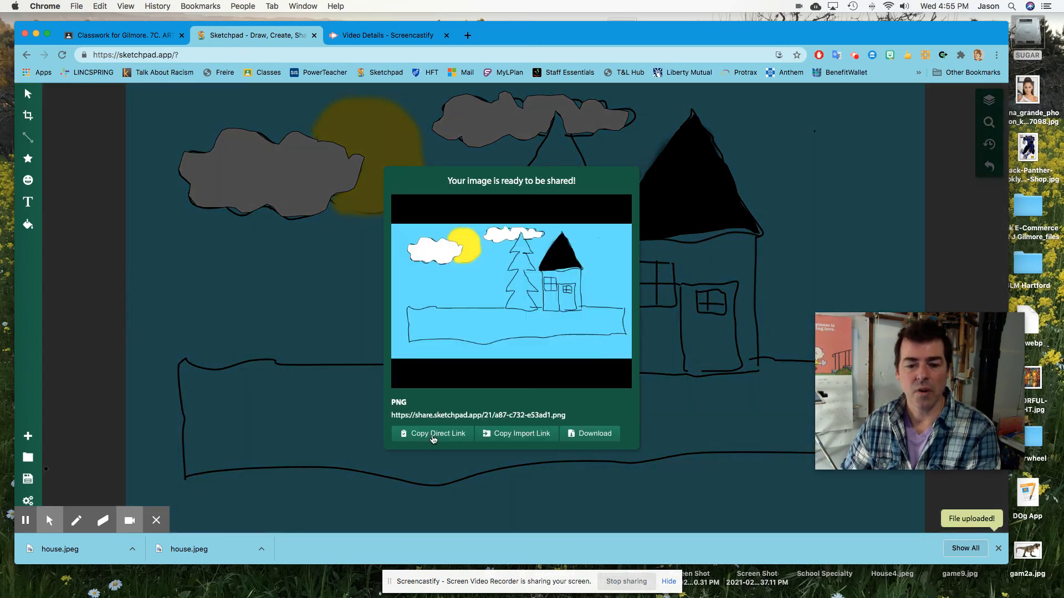
{"action": "left_click", "coordinate": [433, 433]}
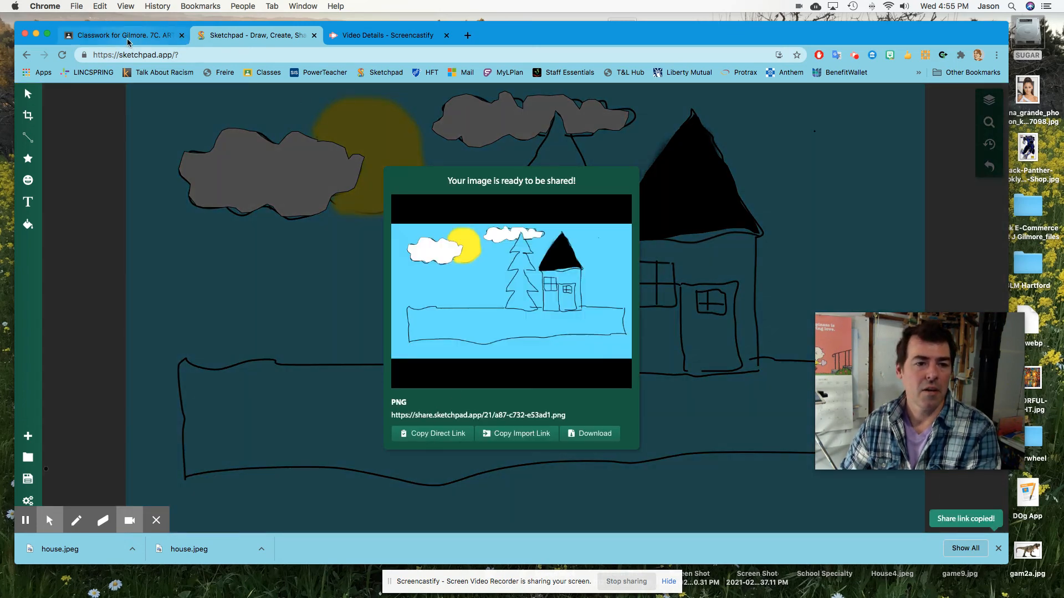
{"action": "left_click", "coordinate": [122, 35]}
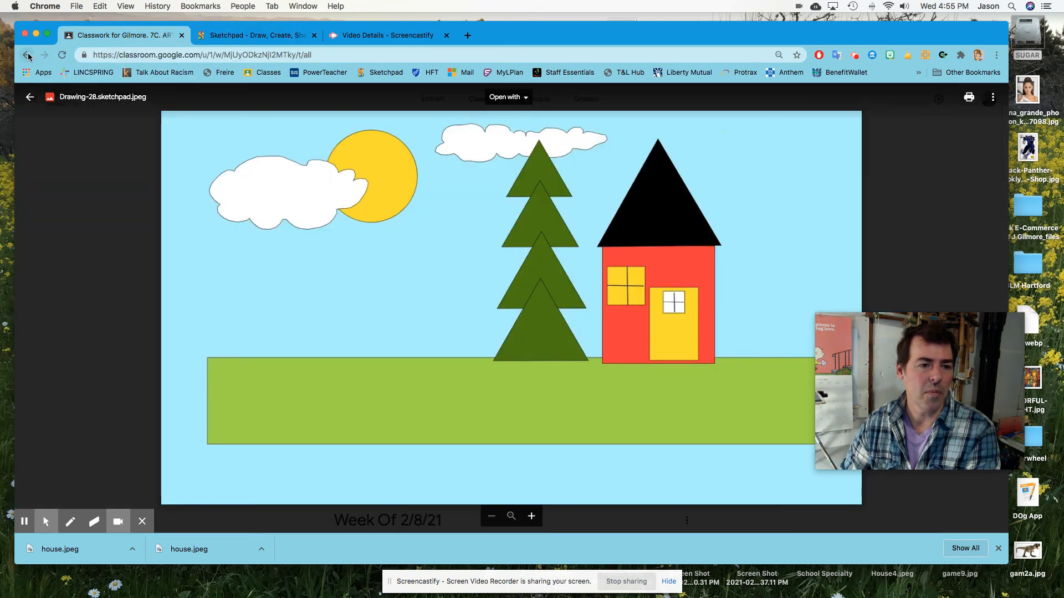
In Visual Arts PD Classroom, attach the PNG link '/a87-c732-e53ad1.png' to Winter Art Week.
{"action": "left_click", "coordinate": [28, 55]}
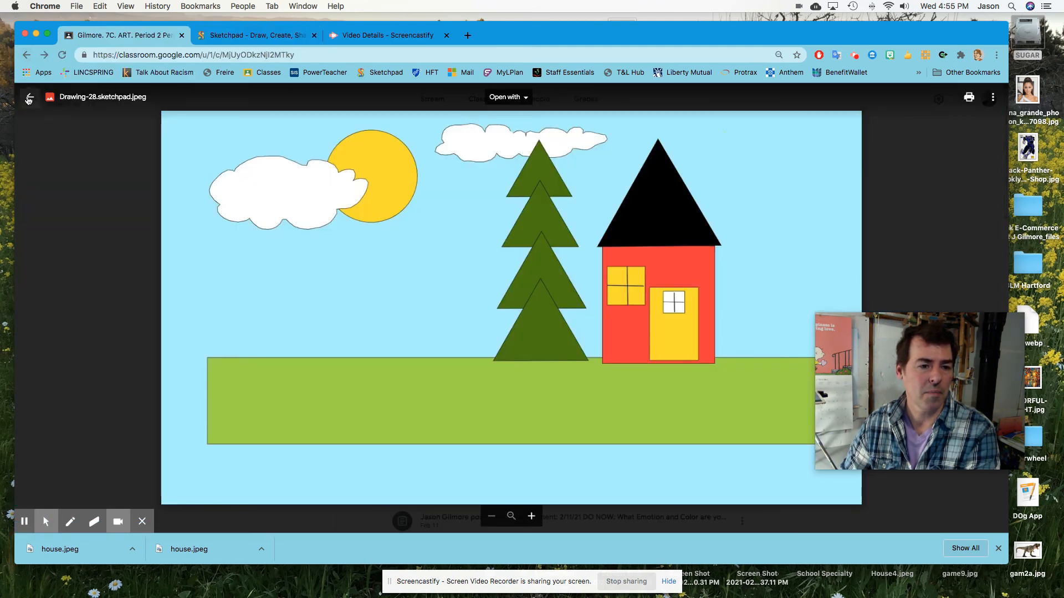
{"action": "left_click", "coordinate": [28, 97]}
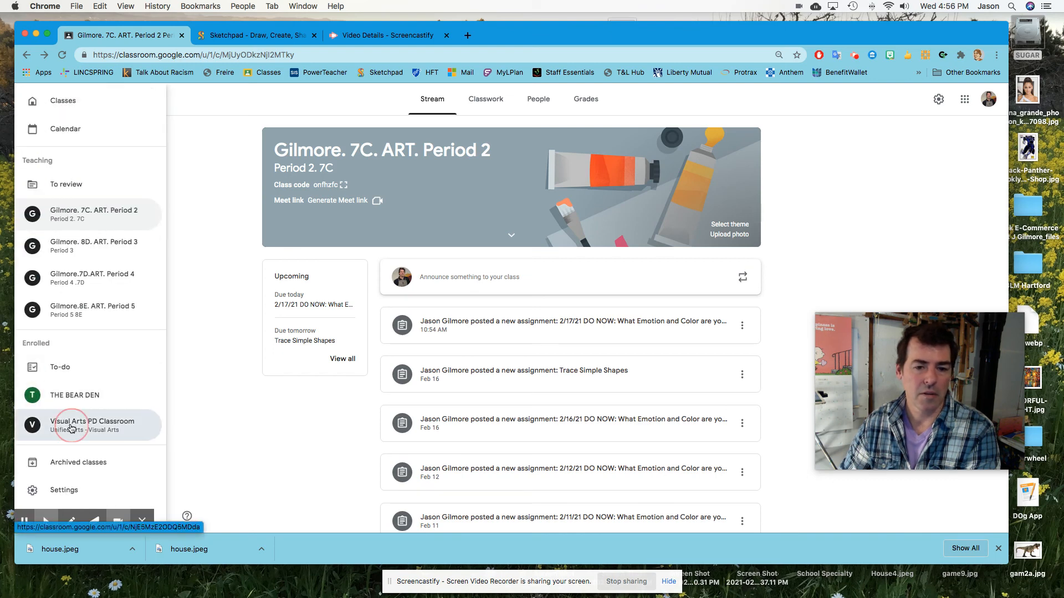
{"action": "left_click", "coordinate": [88, 425]}
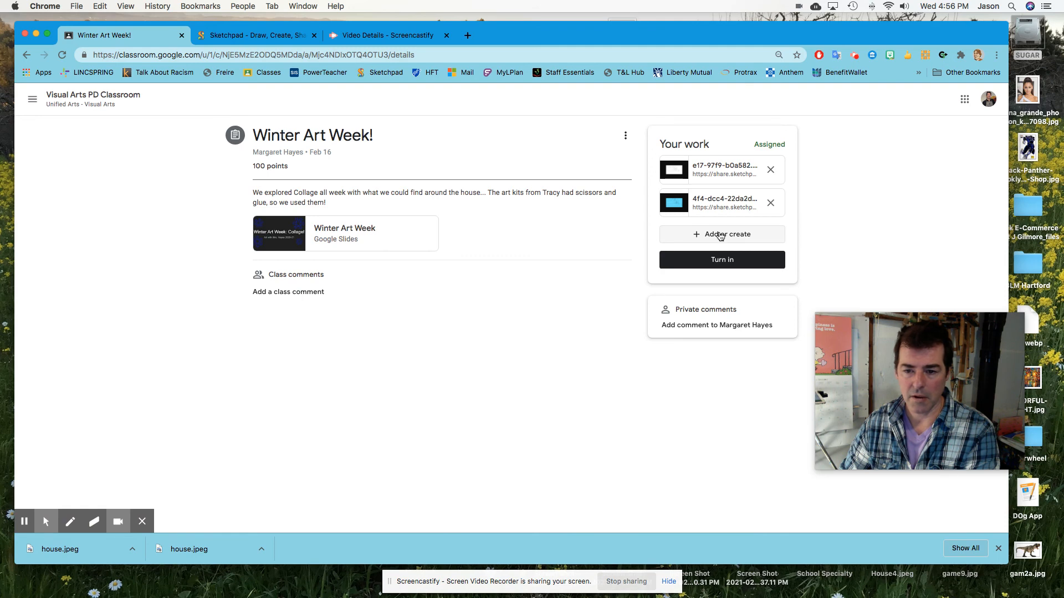
{"action": "left_click", "coordinate": [722, 234]}
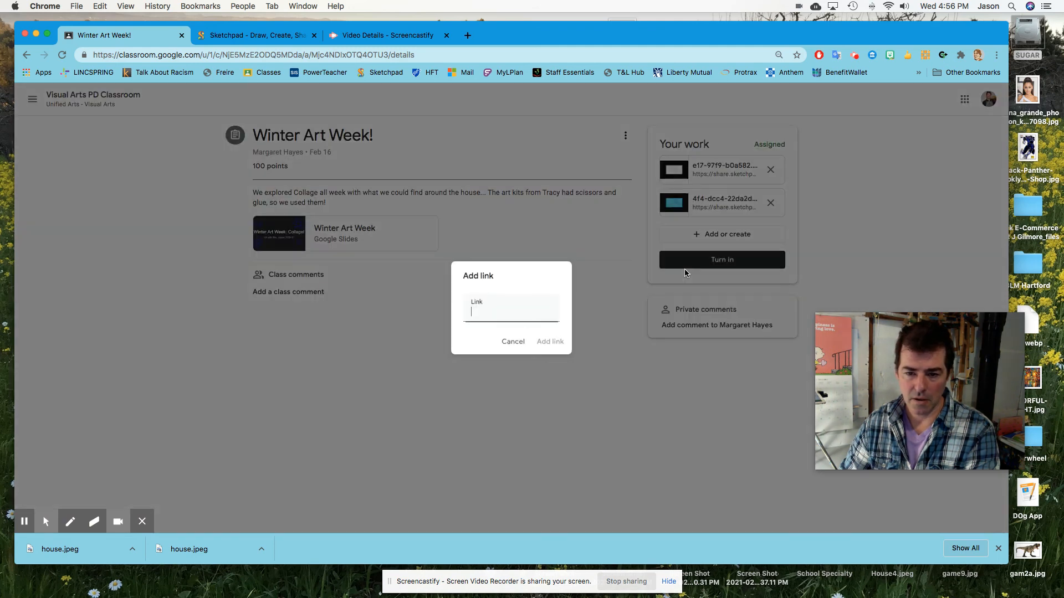
{"action": "type", "text": "/a87-c732-e53ad1.png"}
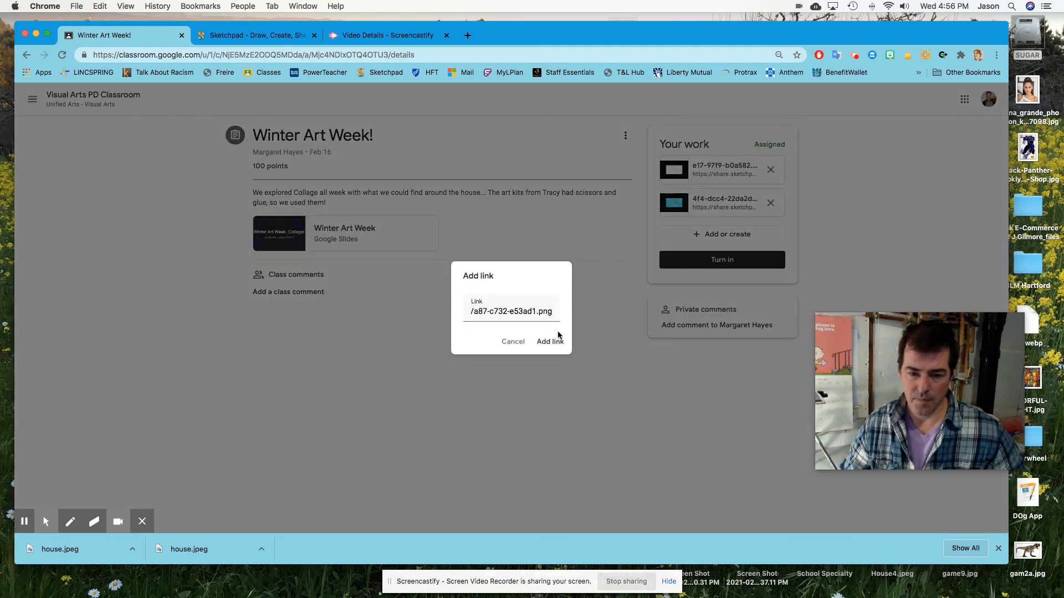
{"action": "left_click", "coordinate": [550, 341]}
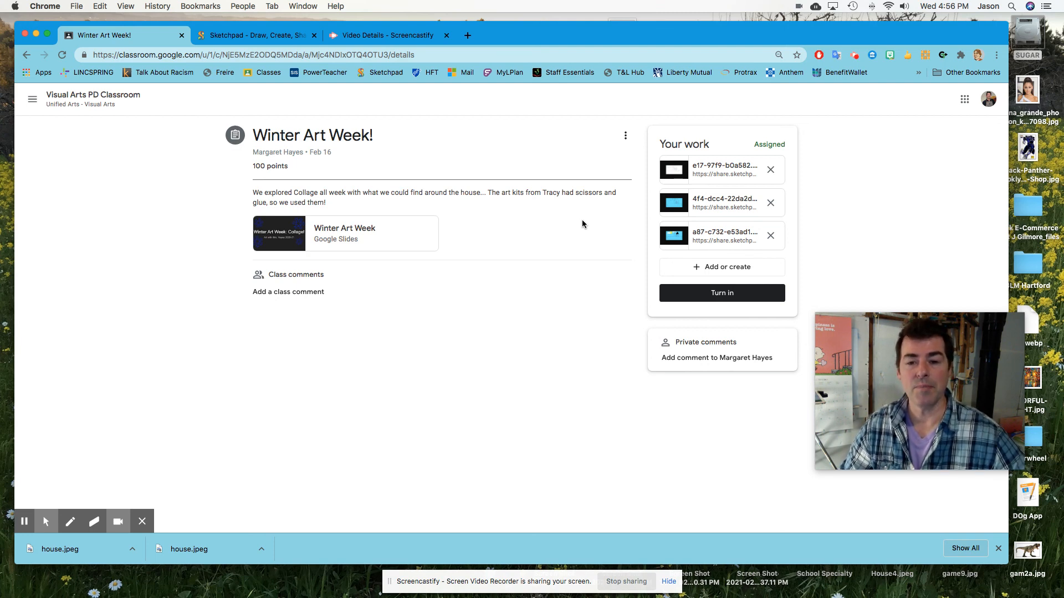
{"action": "mouse_move", "coordinate": [566, 255]}
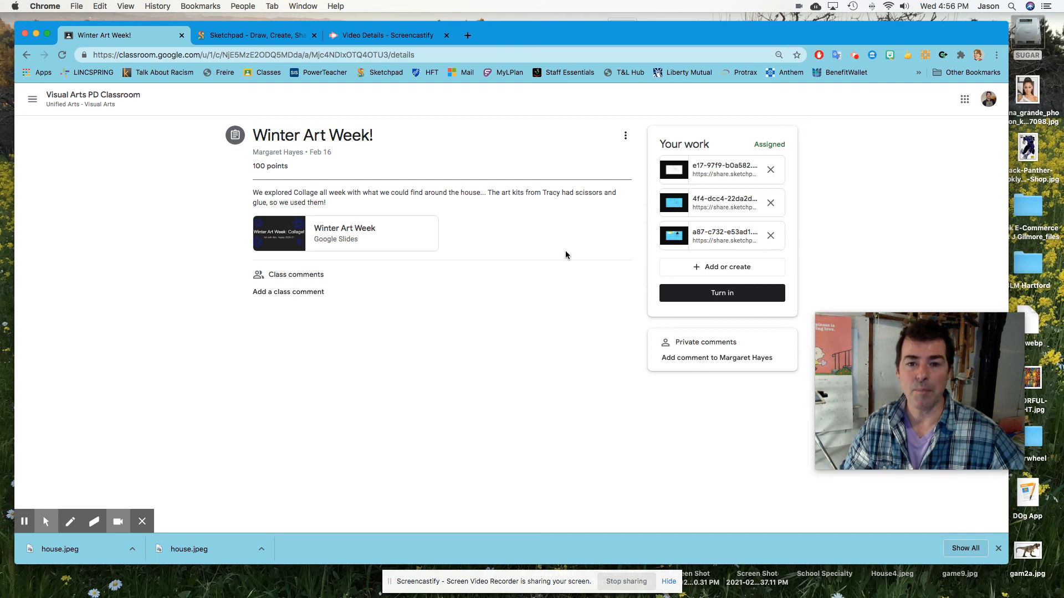